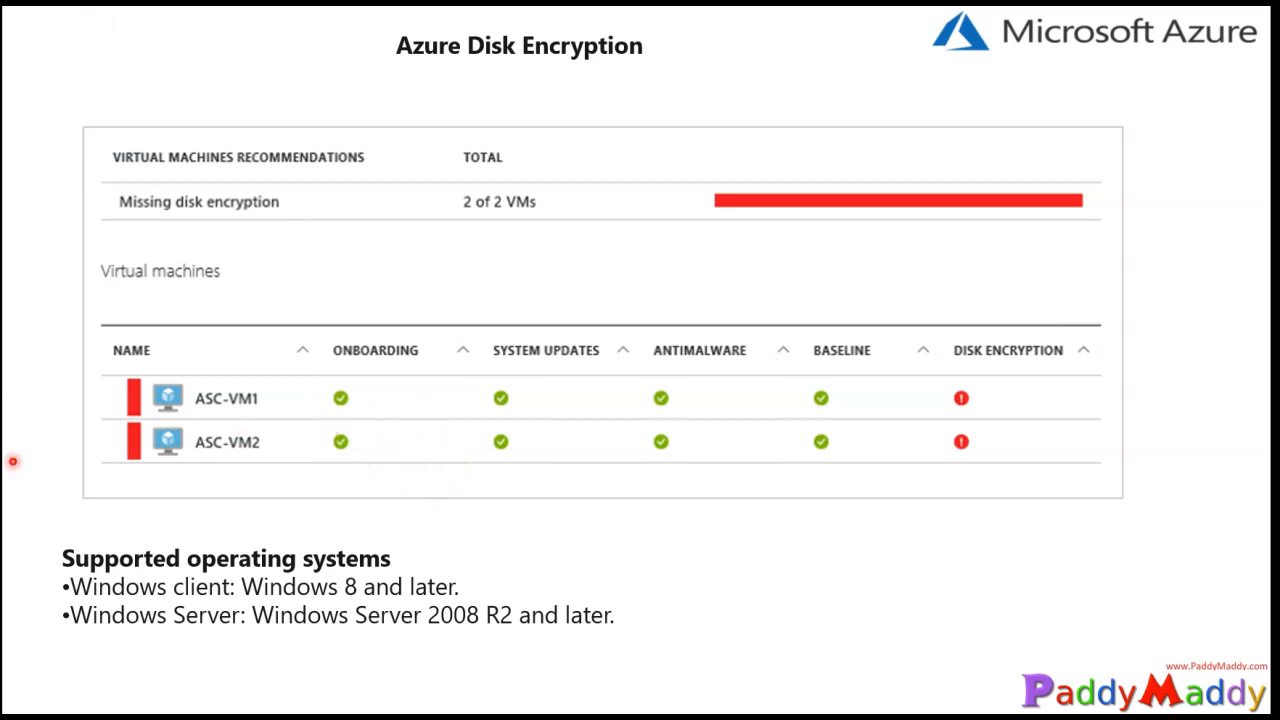
pyautogui.moveTo(344, 560)
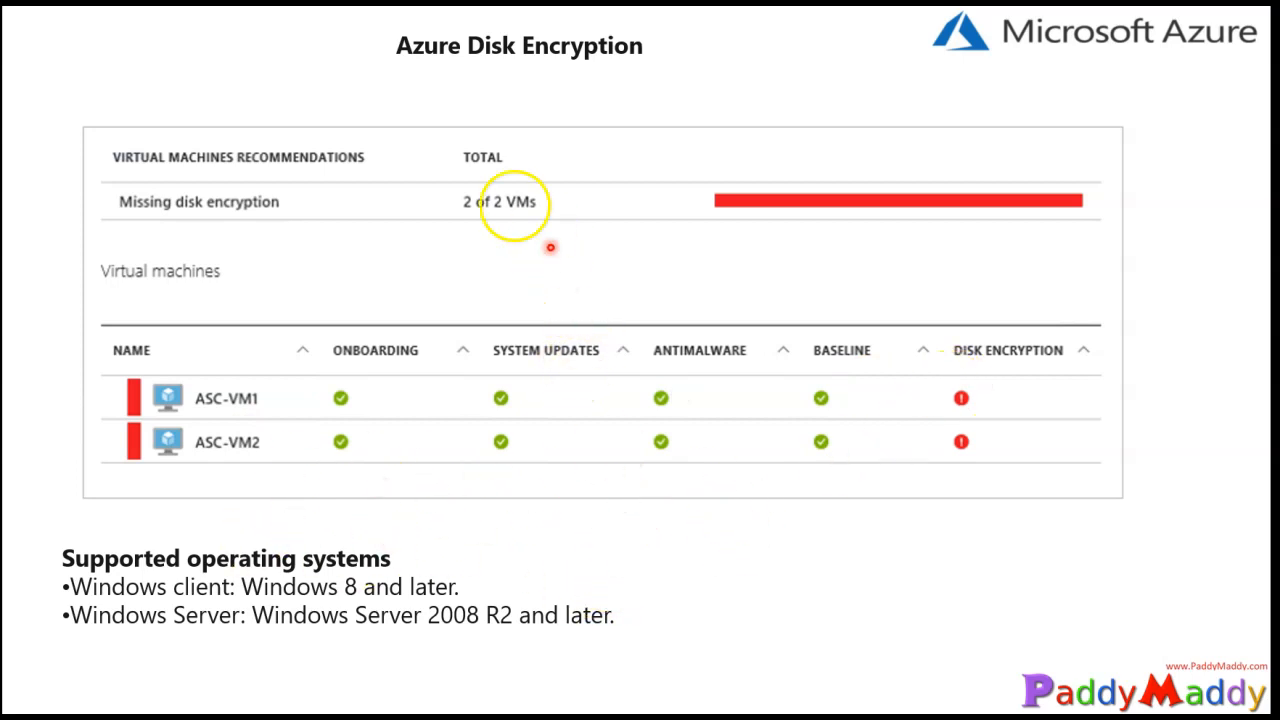
pyautogui.moveTo(916, 368)
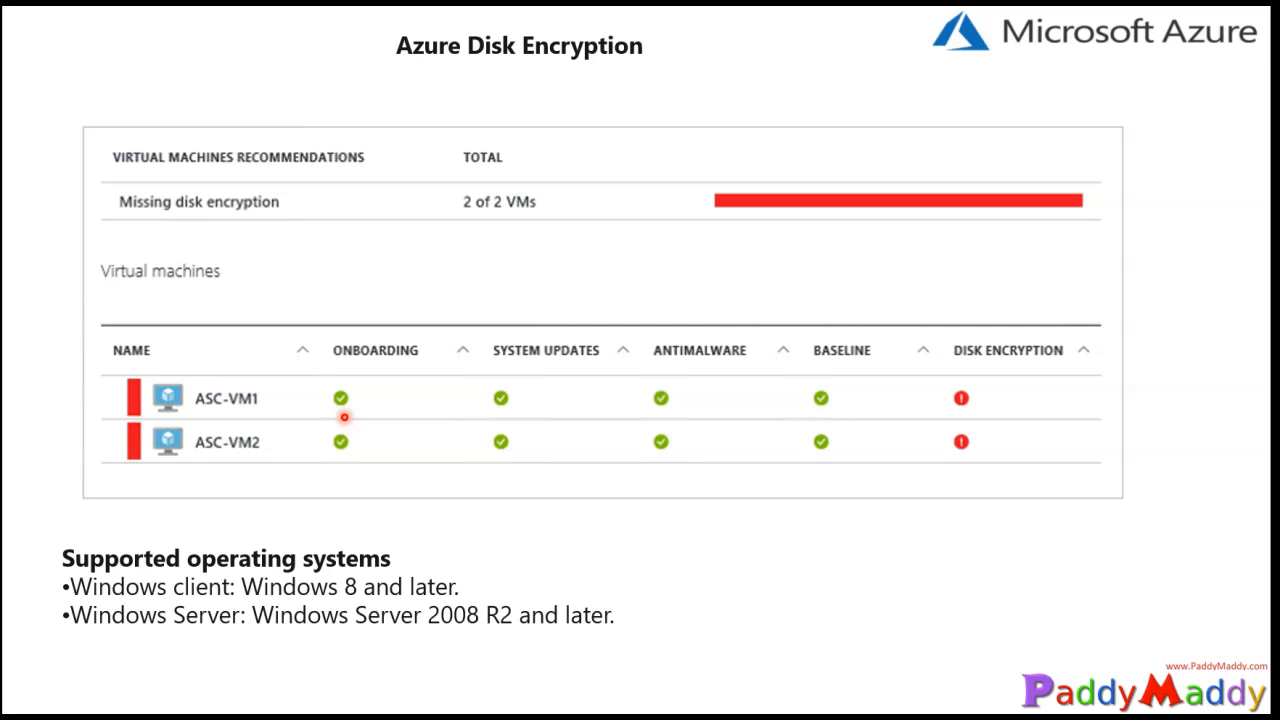
pyautogui.moveTo(356, 444)
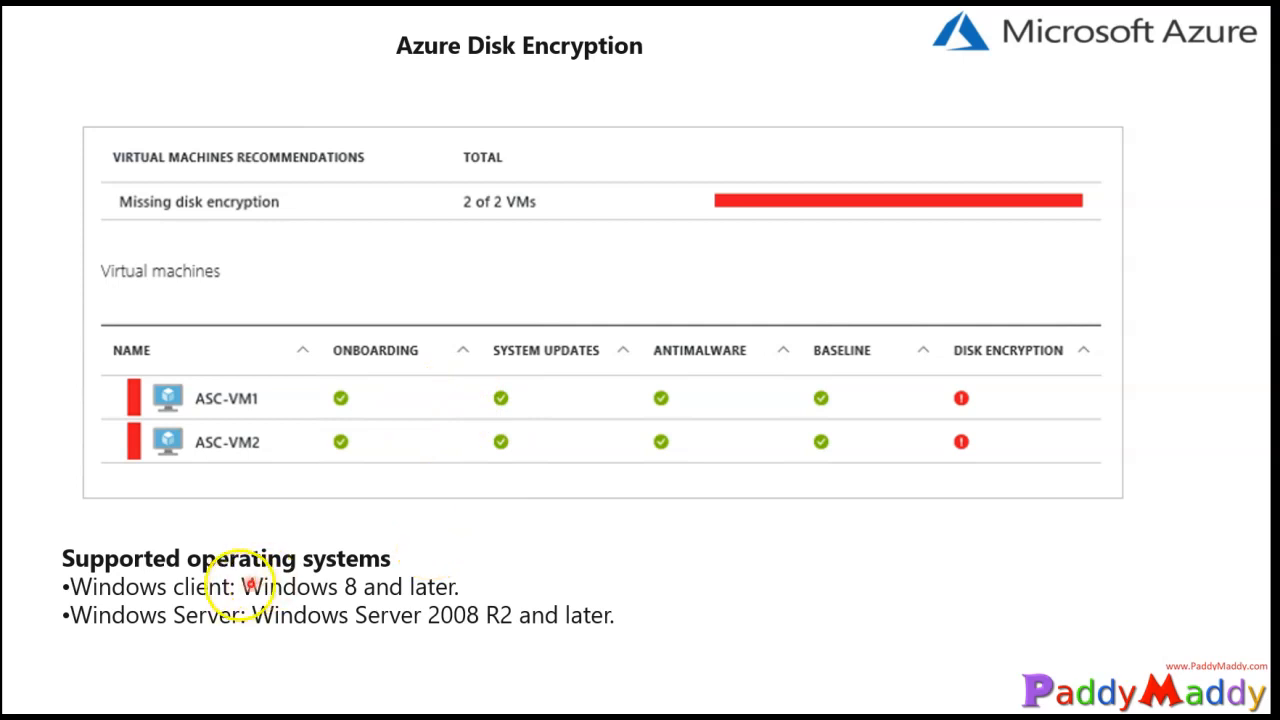
pyautogui.moveTo(384, 600)
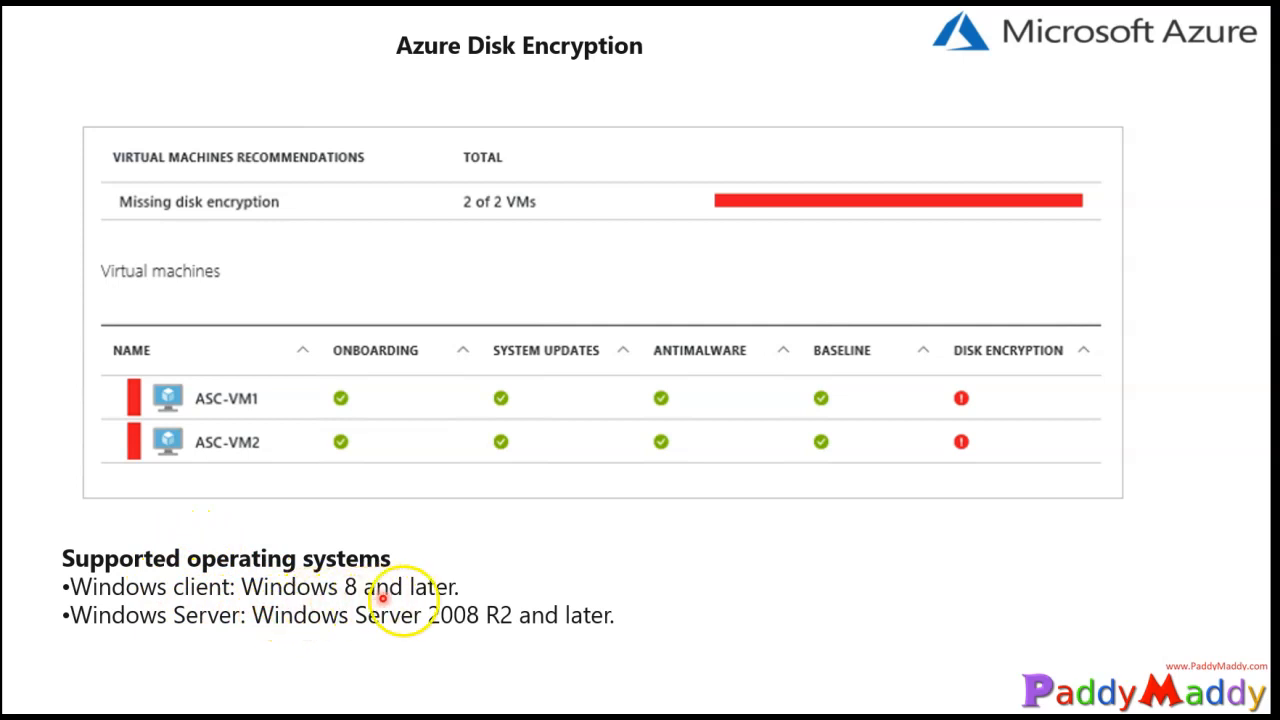
pyautogui.moveTo(644, 562)
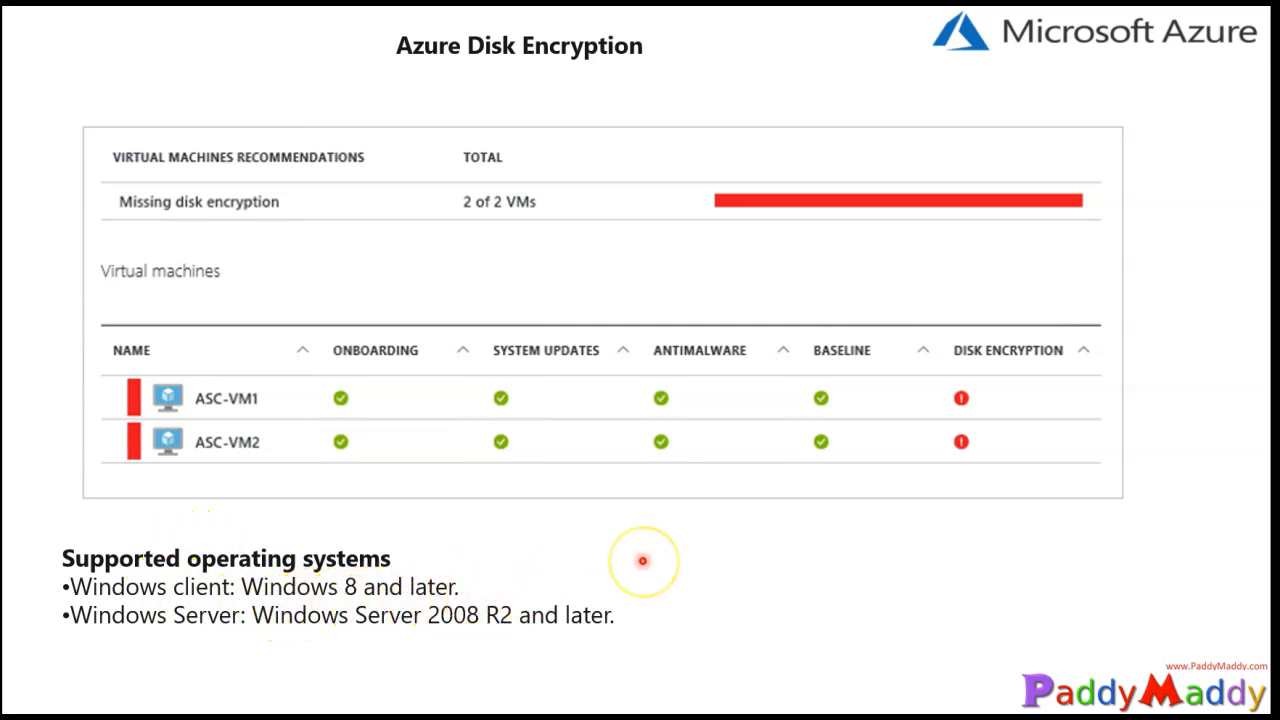
pyautogui.moveTo(730, 624)
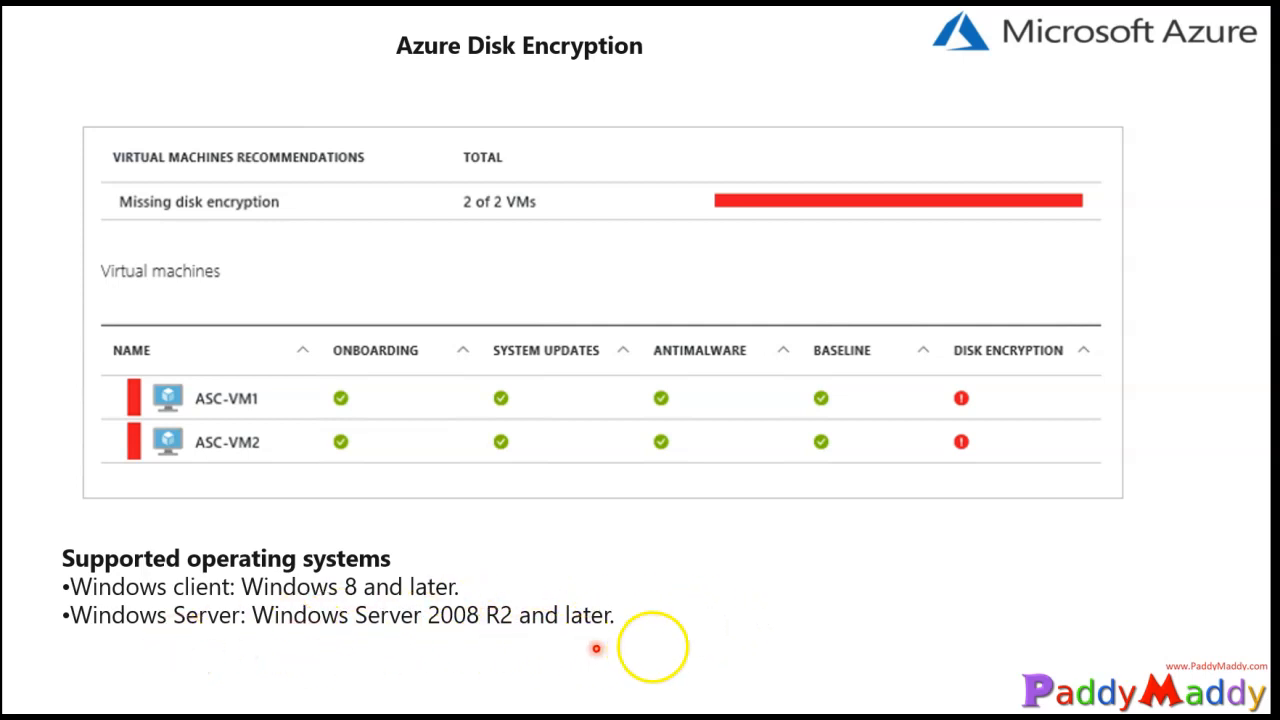
pyautogui.moveTo(18, 580)
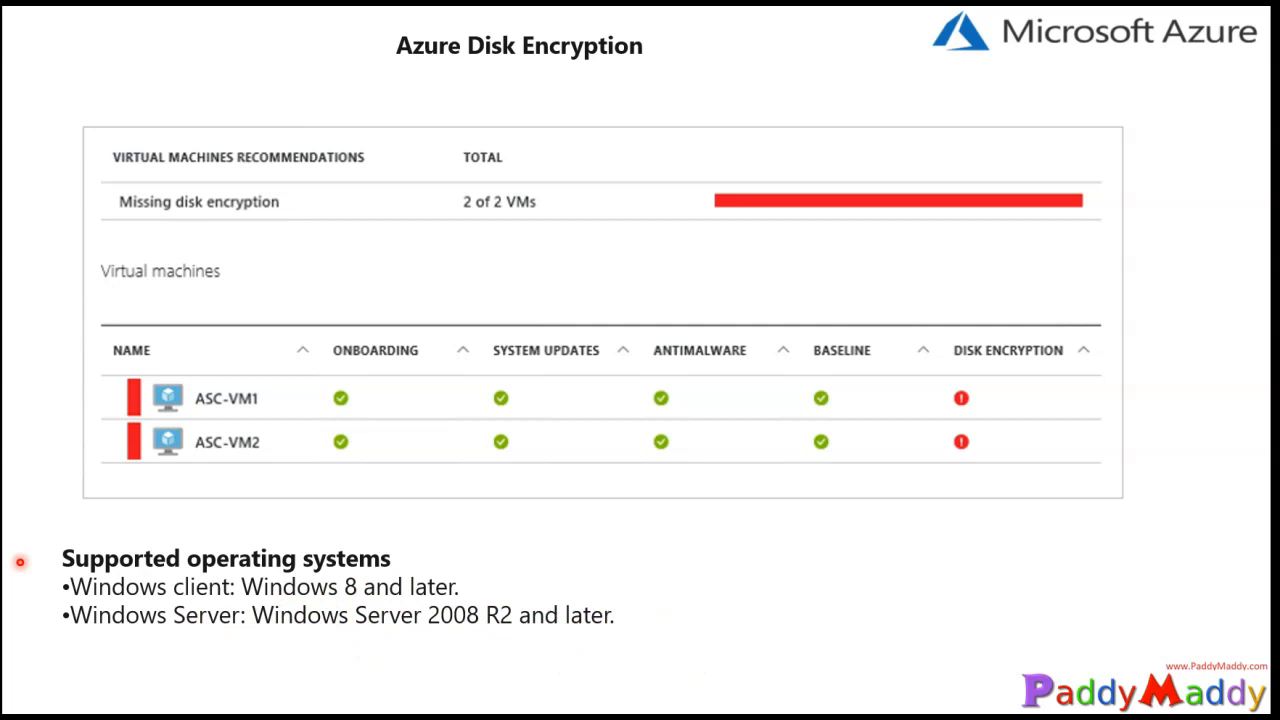
pyautogui.moveTo(32, 514)
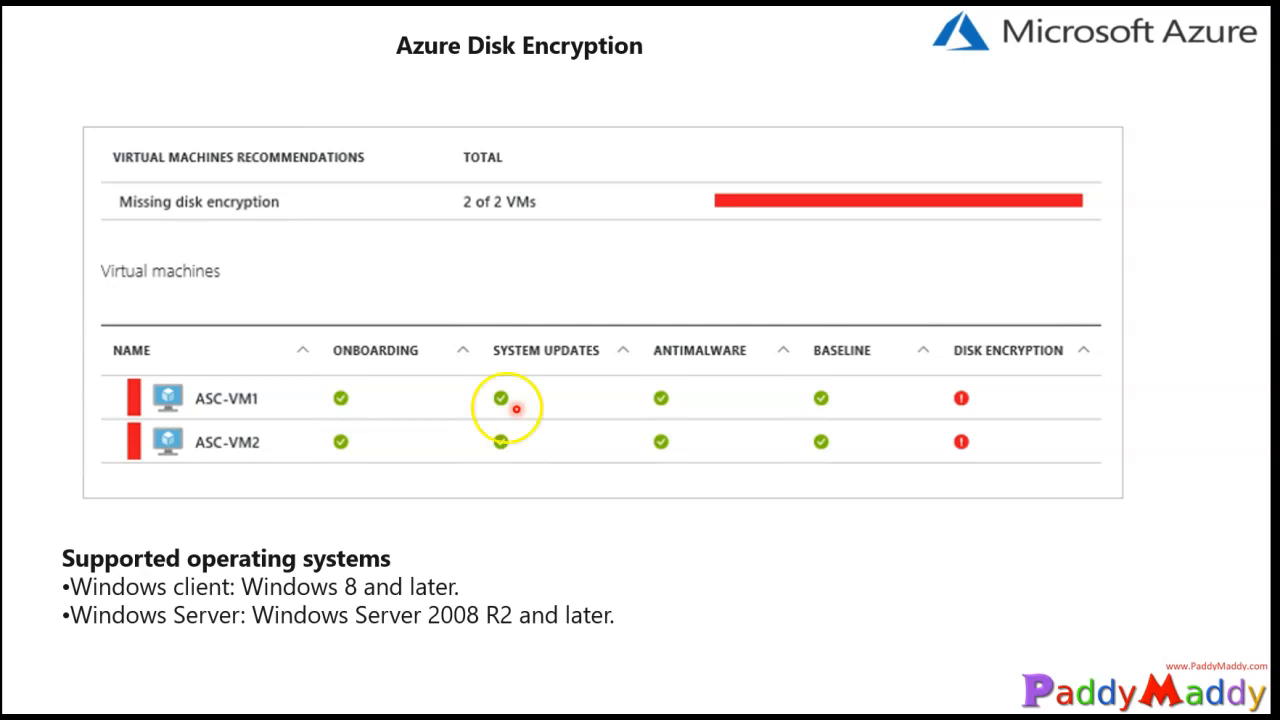
pyautogui.moveTo(20, 436)
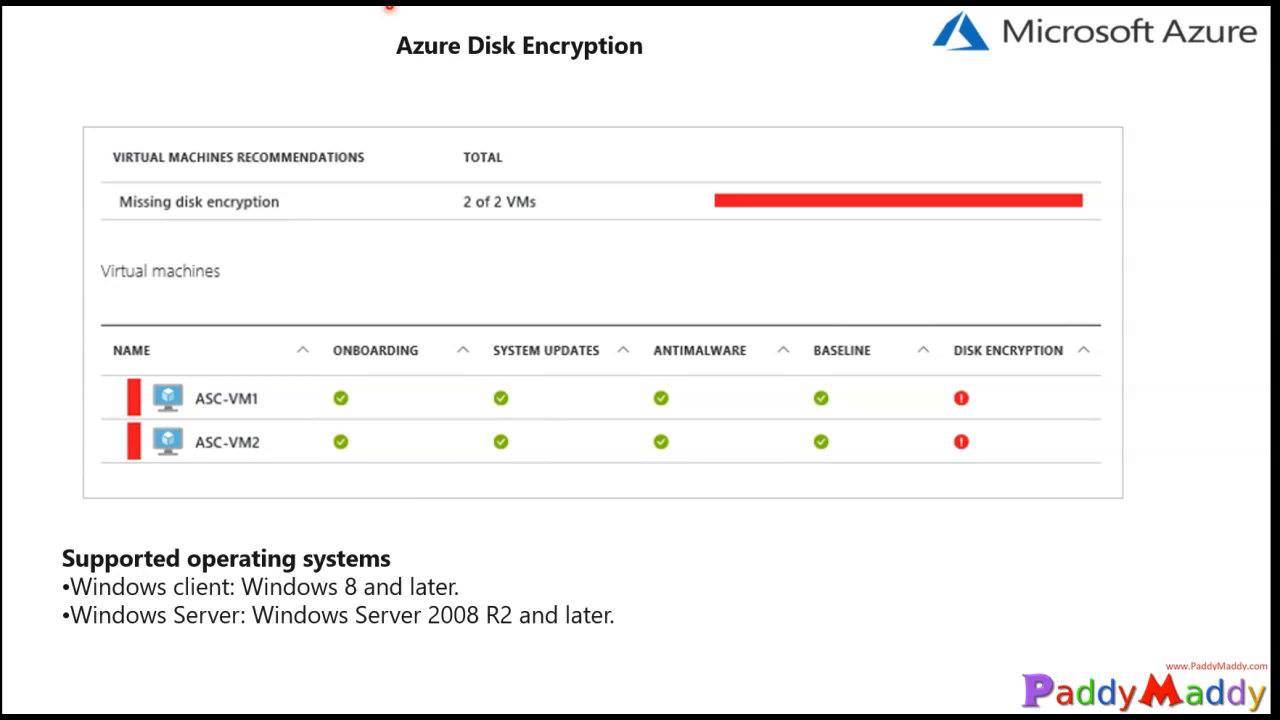
# - List subscriptions in a table, then set the active subscription to "NEW" with az account set
pyautogui.click(304, 28)
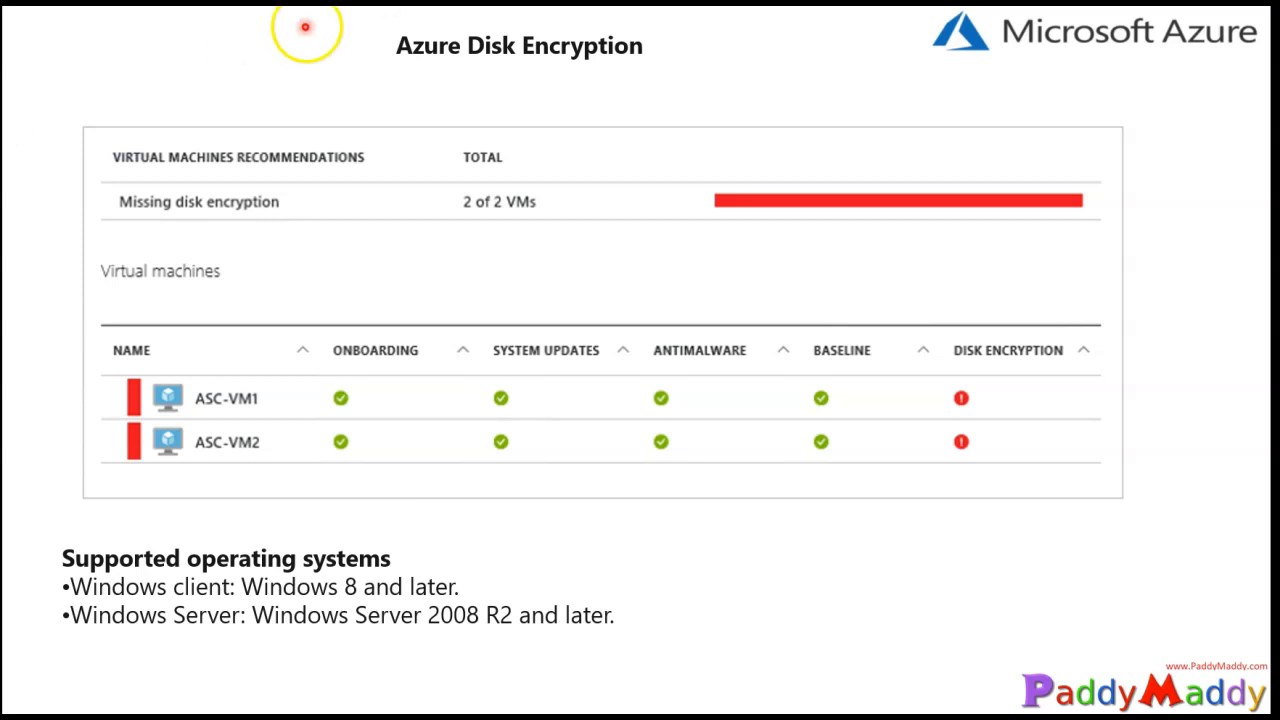
pyautogui.moveTo(50, 10)
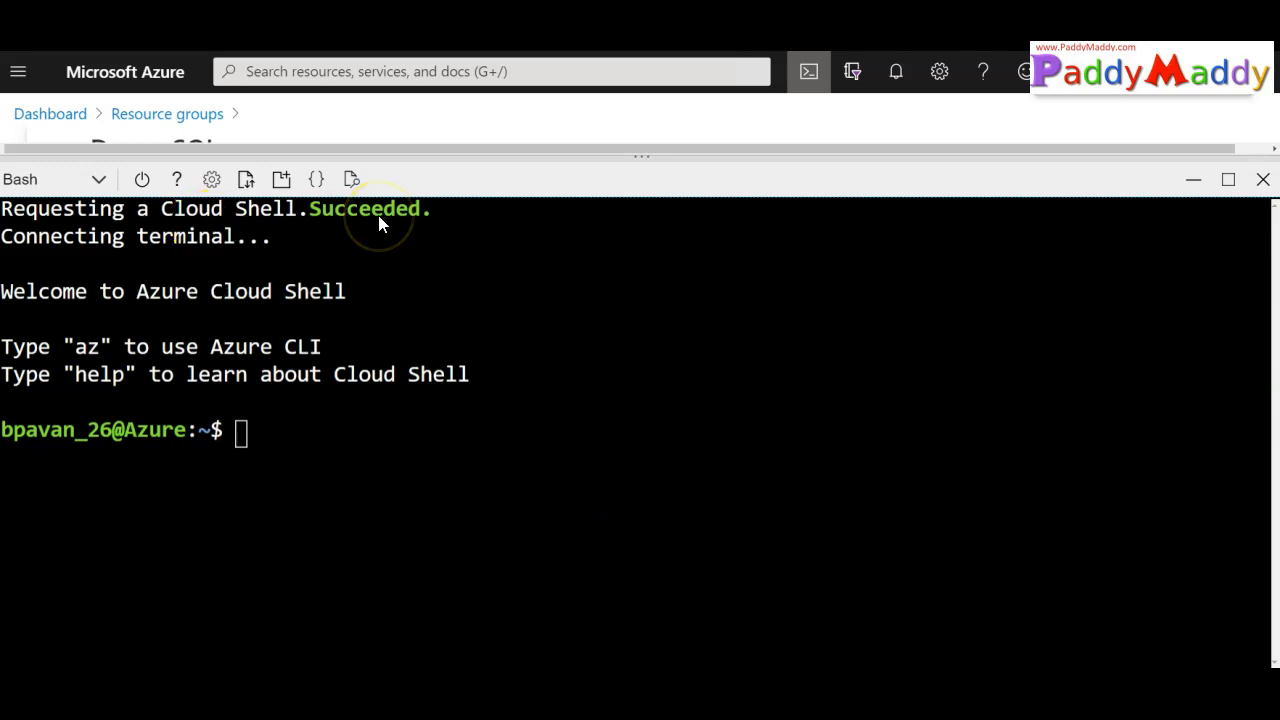
pyautogui.moveTo(752, 108)
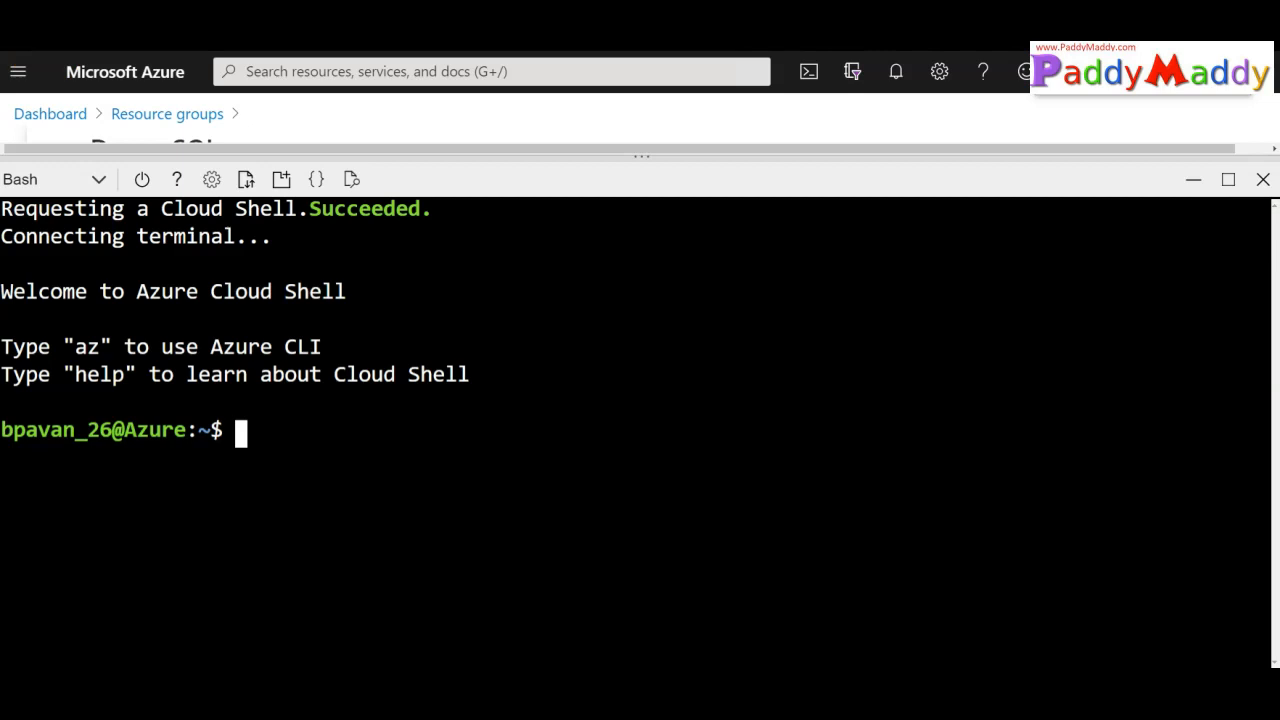
pyautogui.rightClick(358, 232)
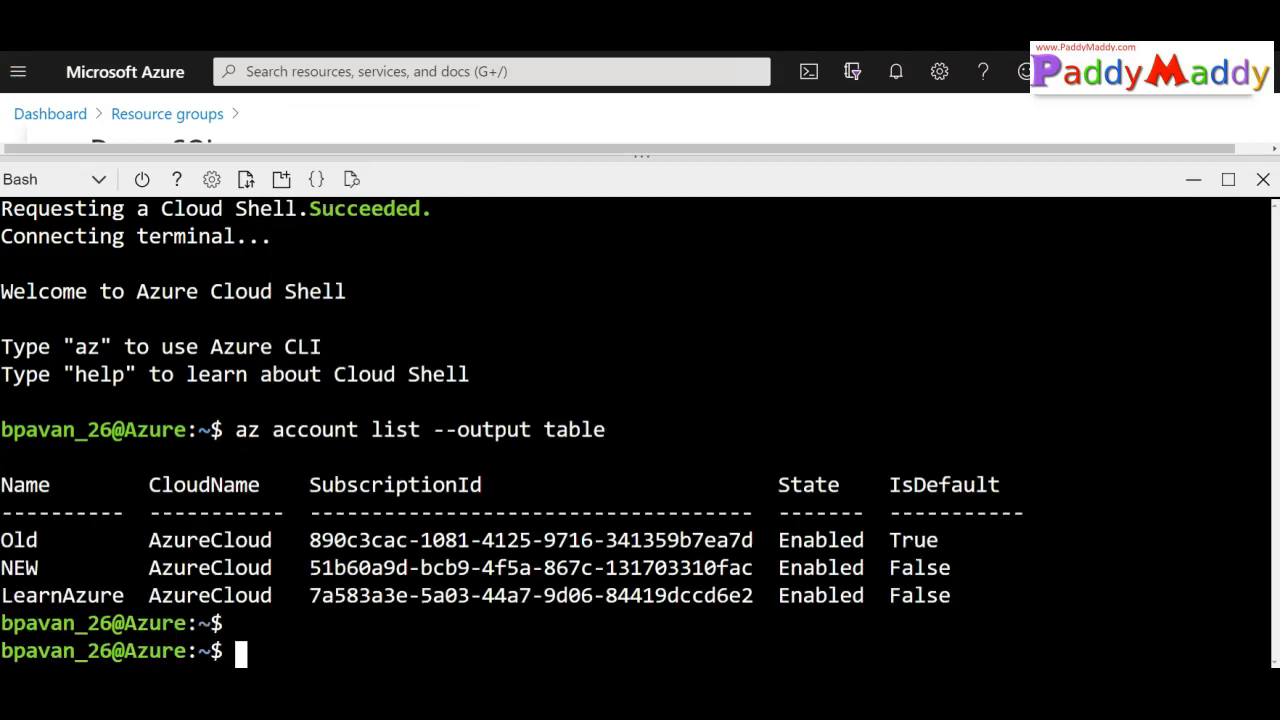
pyautogui.write('az account set --subscription')
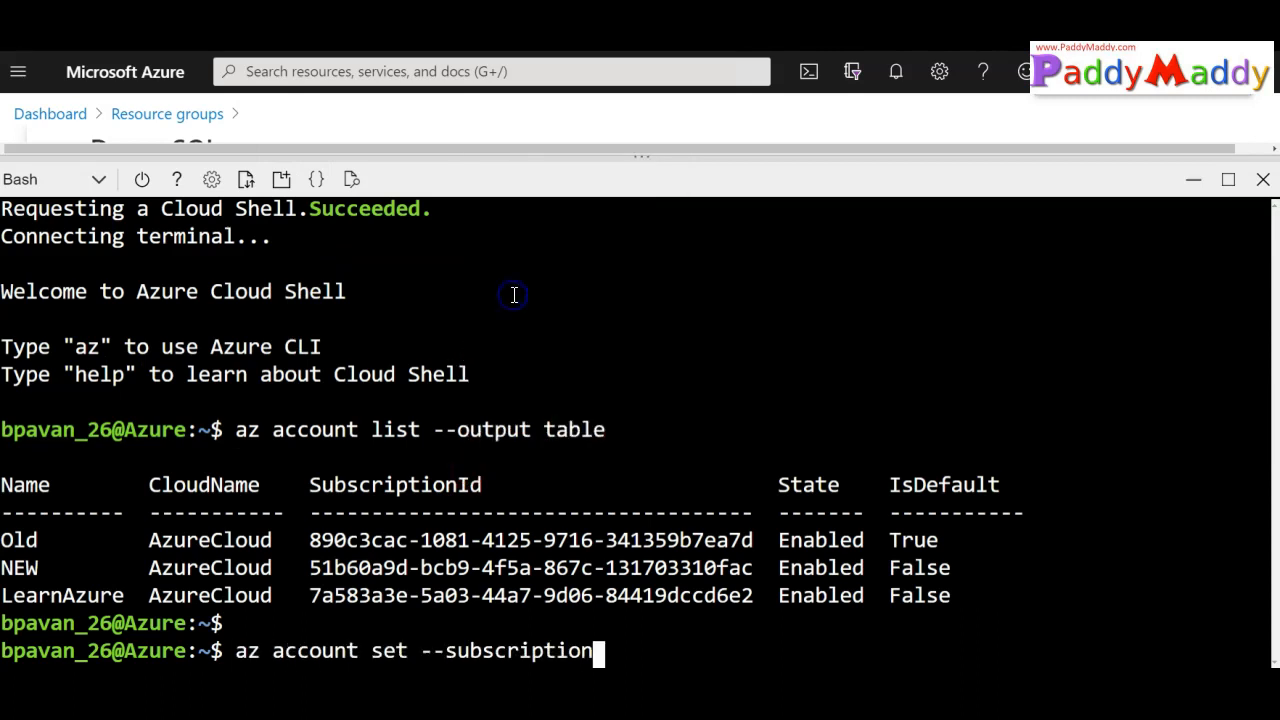
pyautogui.write('"')
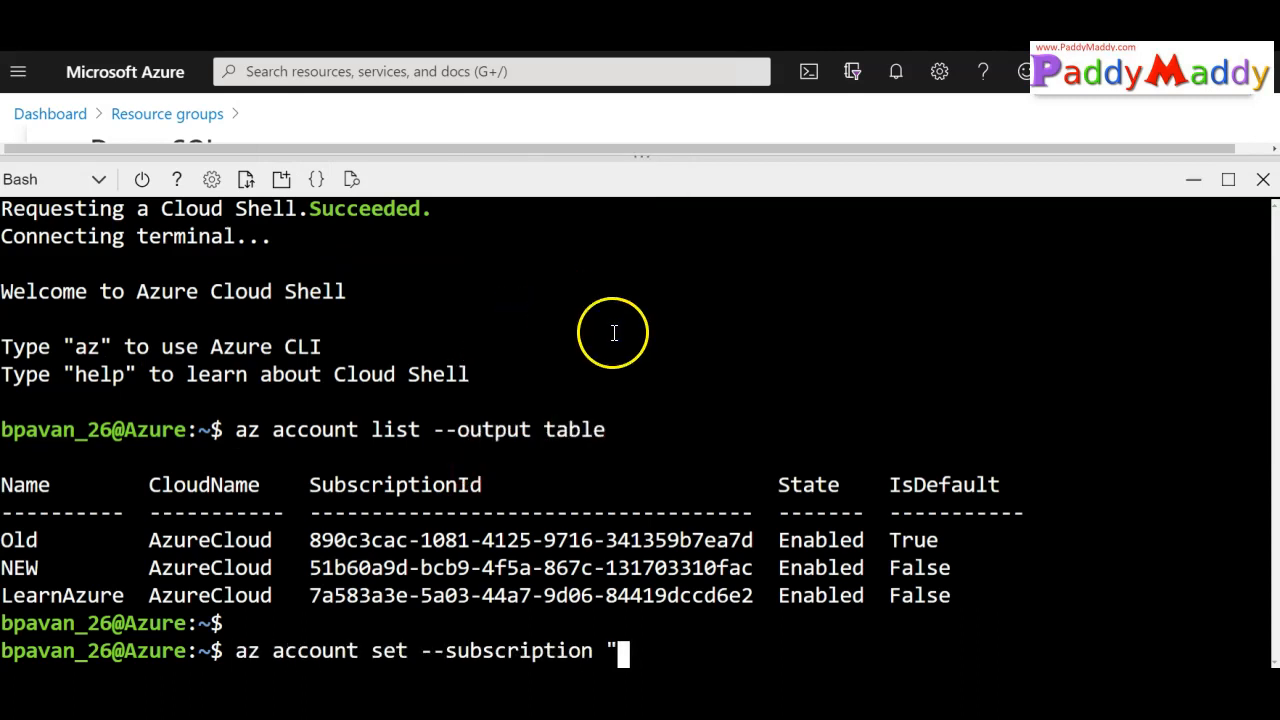
pyautogui.moveTo(36, 570)
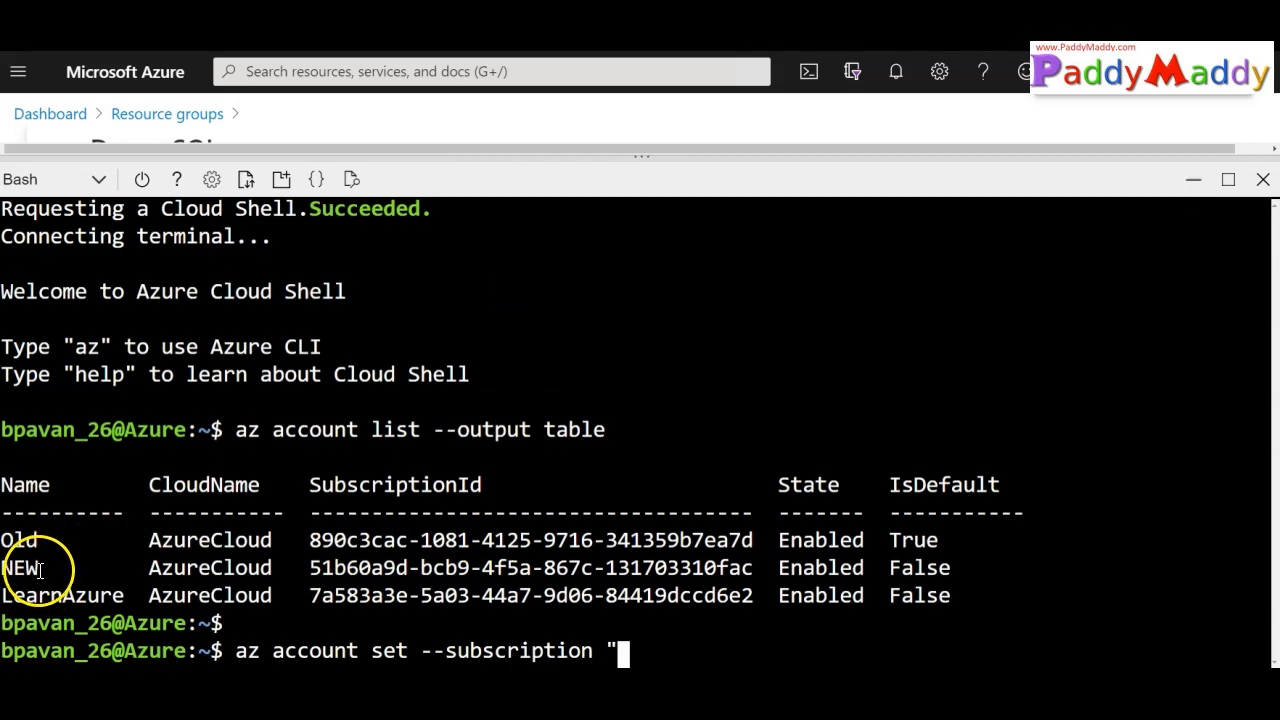
pyautogui.write('NEW"')
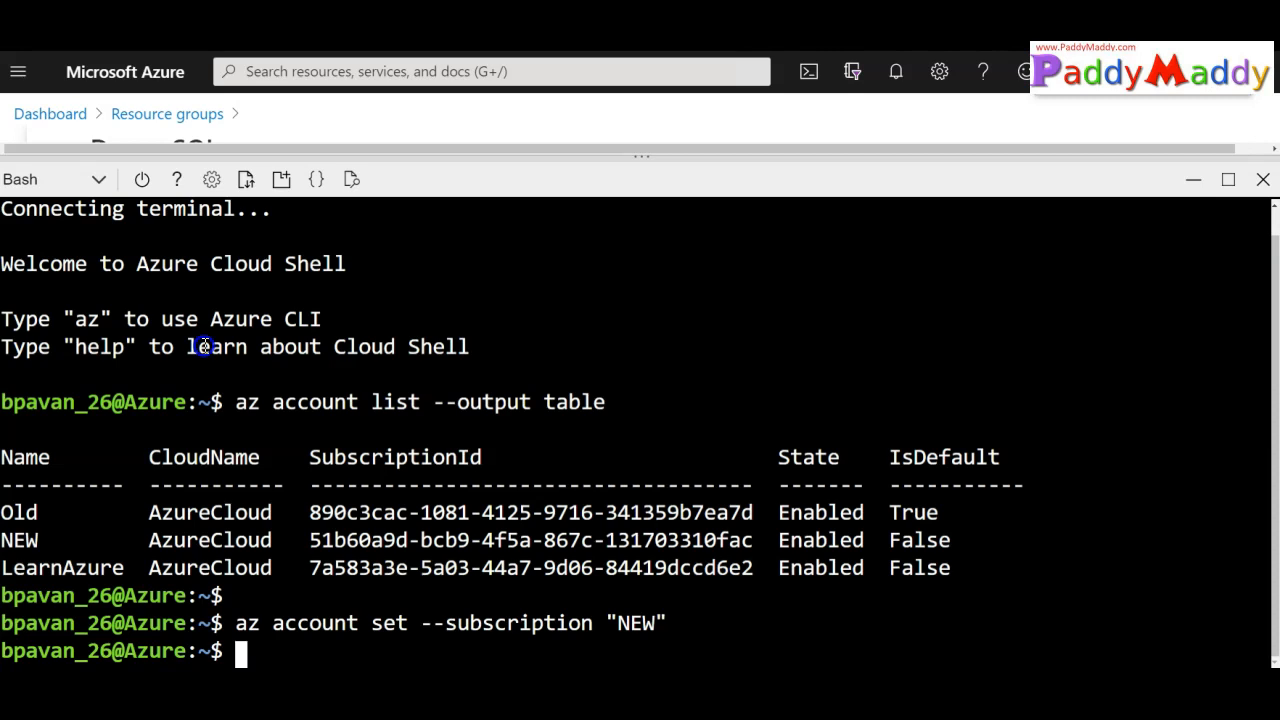
# - Create resource group myResourceGroup in eastus, then paste the az vm create command for myVM
pyautogui.rightClick(862, 396)
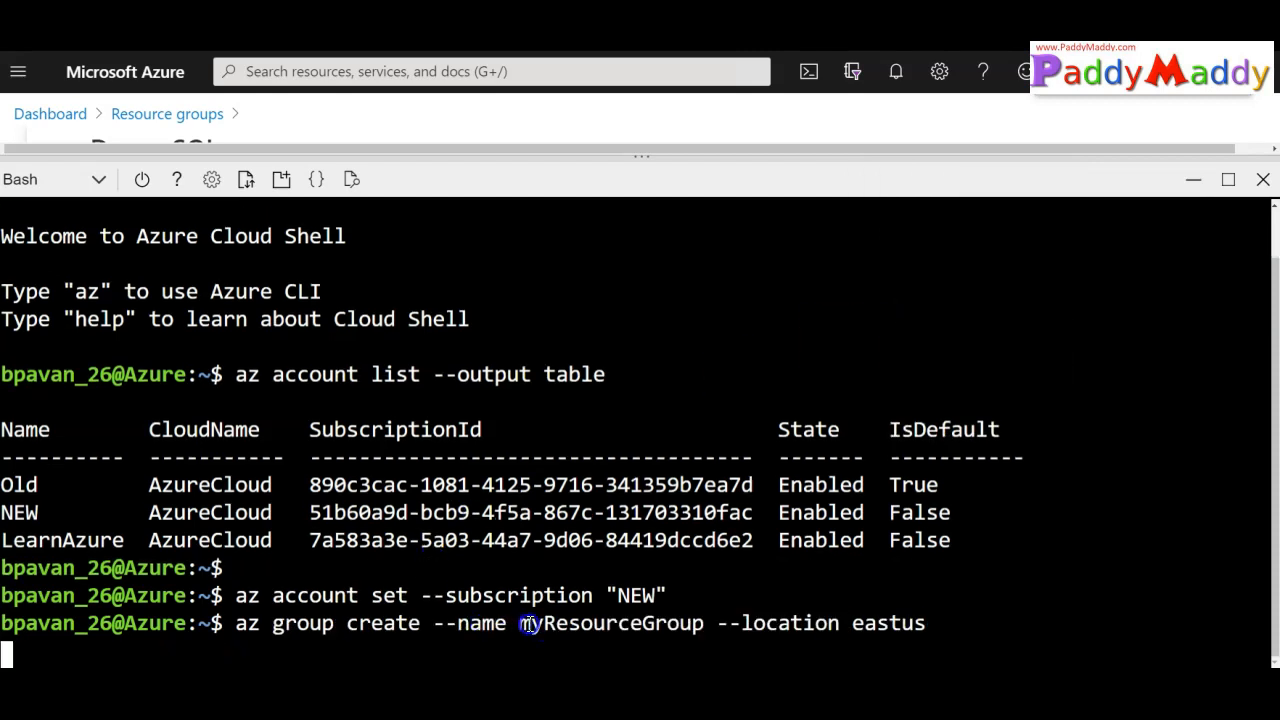
pyautogui.press('Enter')
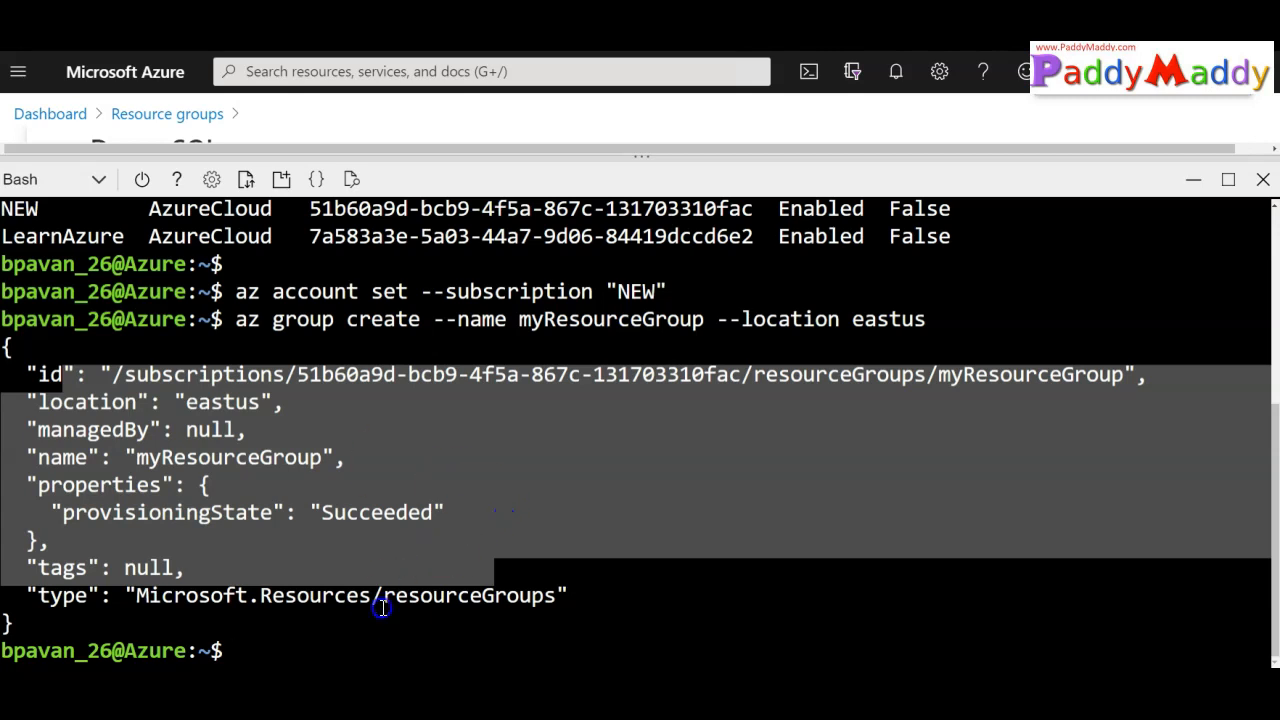
pyautogui.rightClick(382, 608)
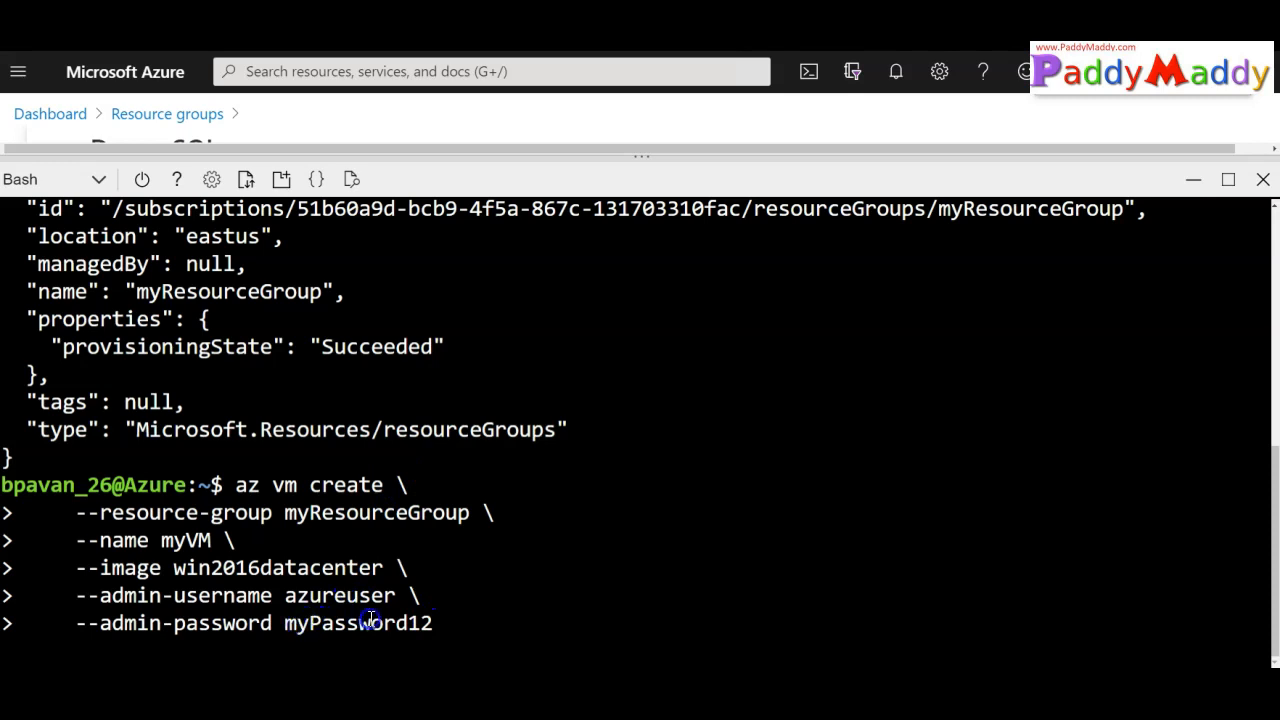
# - Run az vm create for myVM with the win2016datacenter image in myResourceGroup
pyautogui.press('Enter')
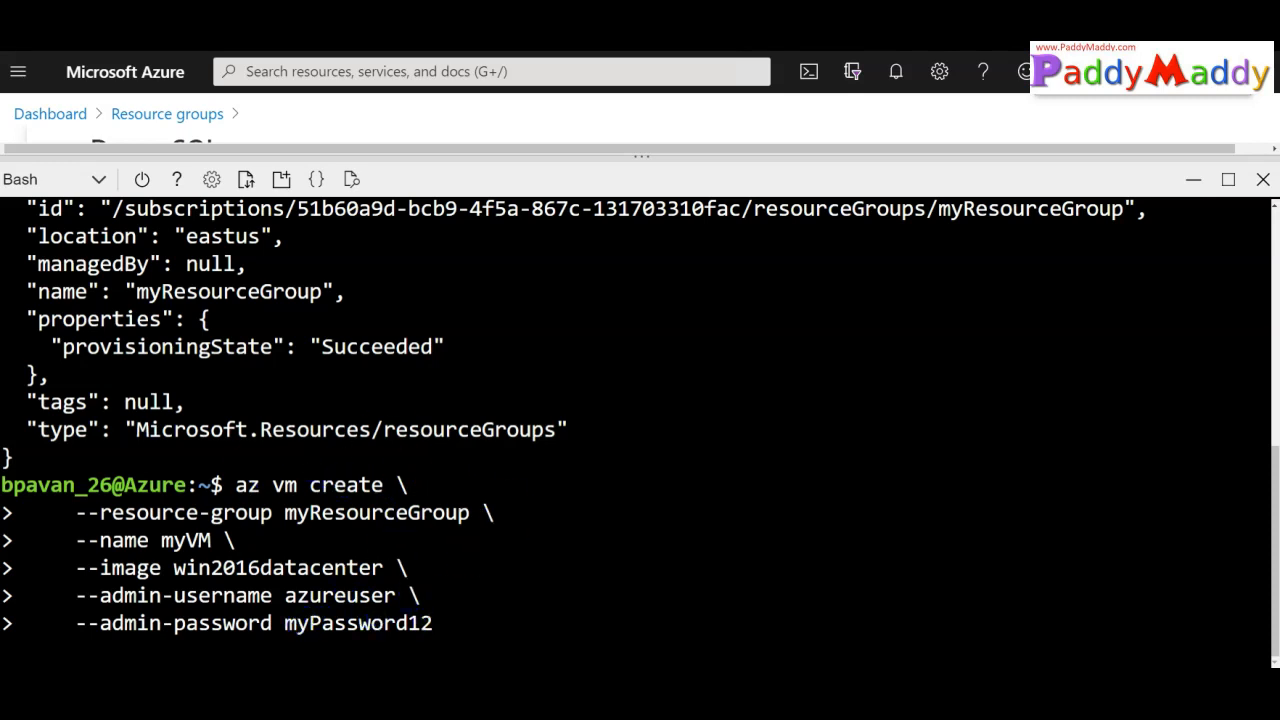
pyautogui.press('Enter')
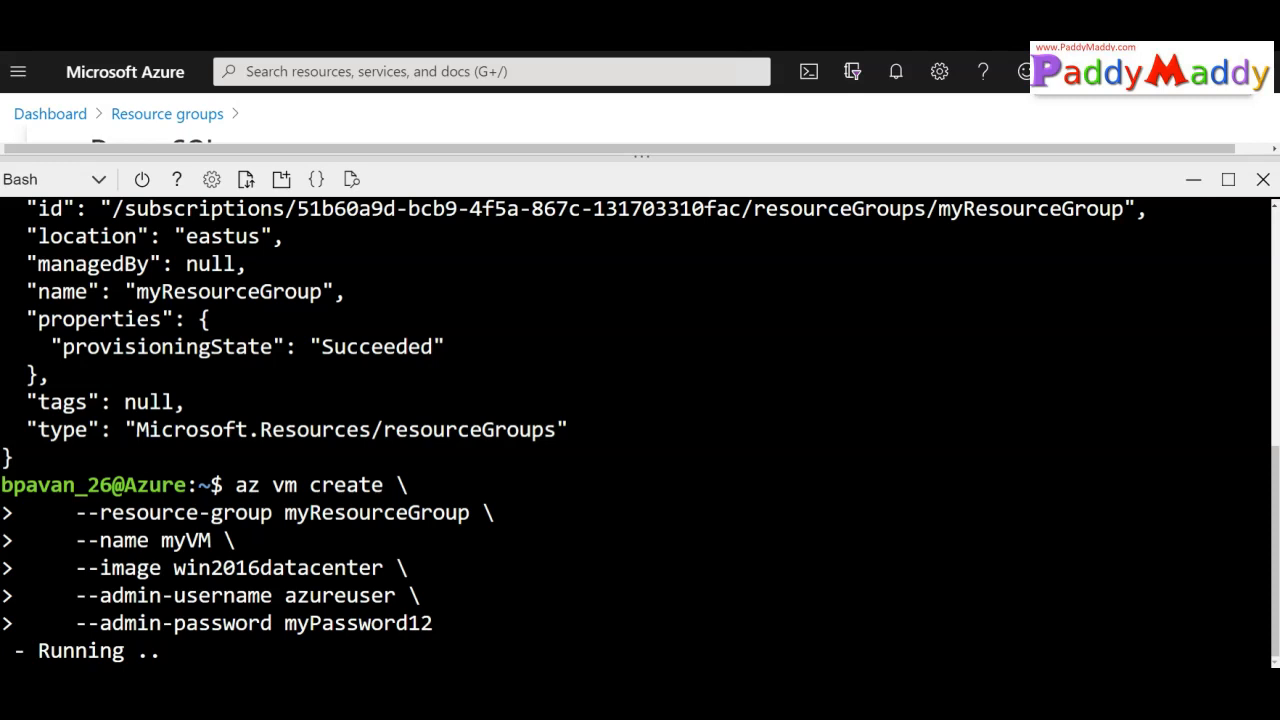
pyautogui.moveTo(448, 532)
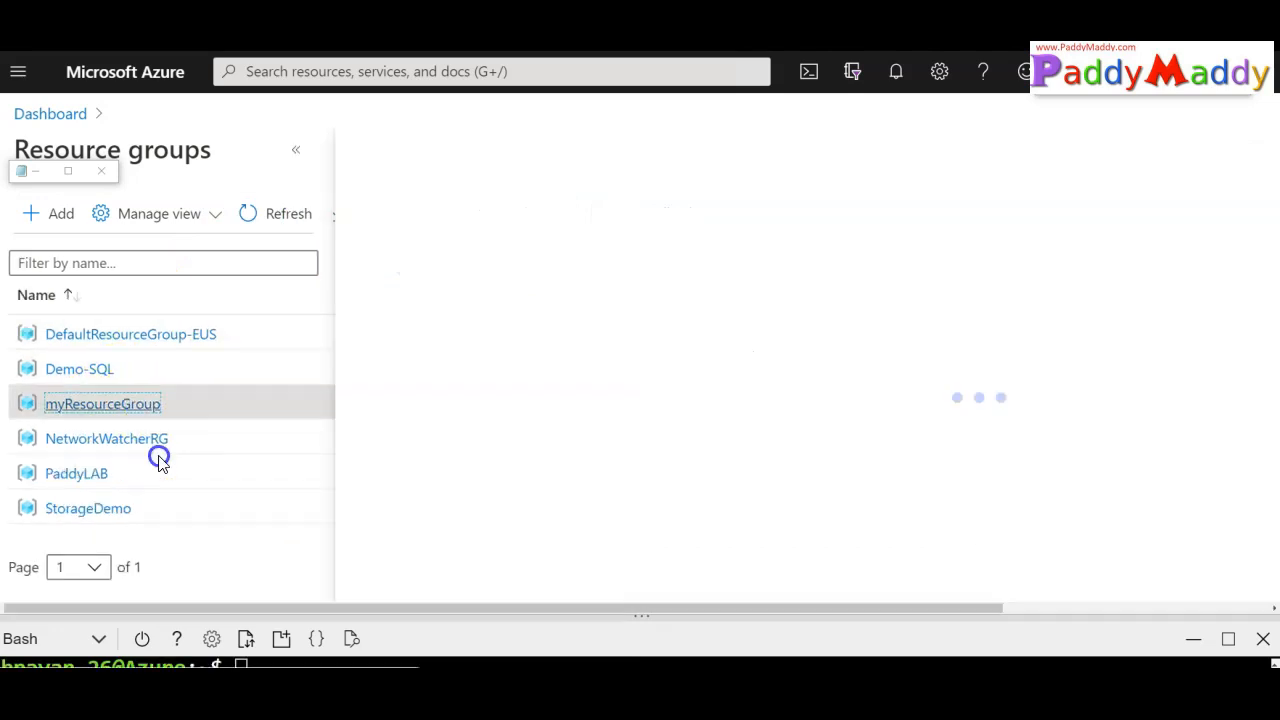
# - Check myResourceGroup's resources in the portal and list myVM's details, showing it running with public IP 20.185.67.217
pyautogui.click(104, 404)
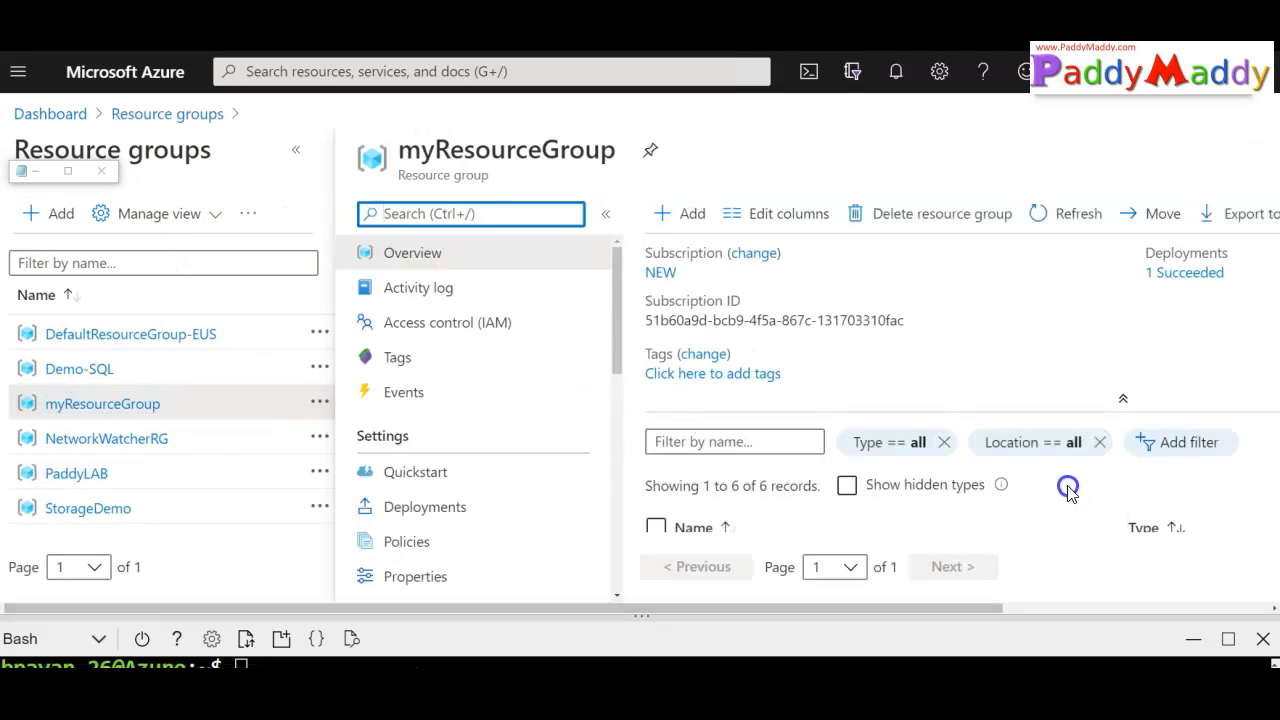
pyautogui.click(1122, 400)
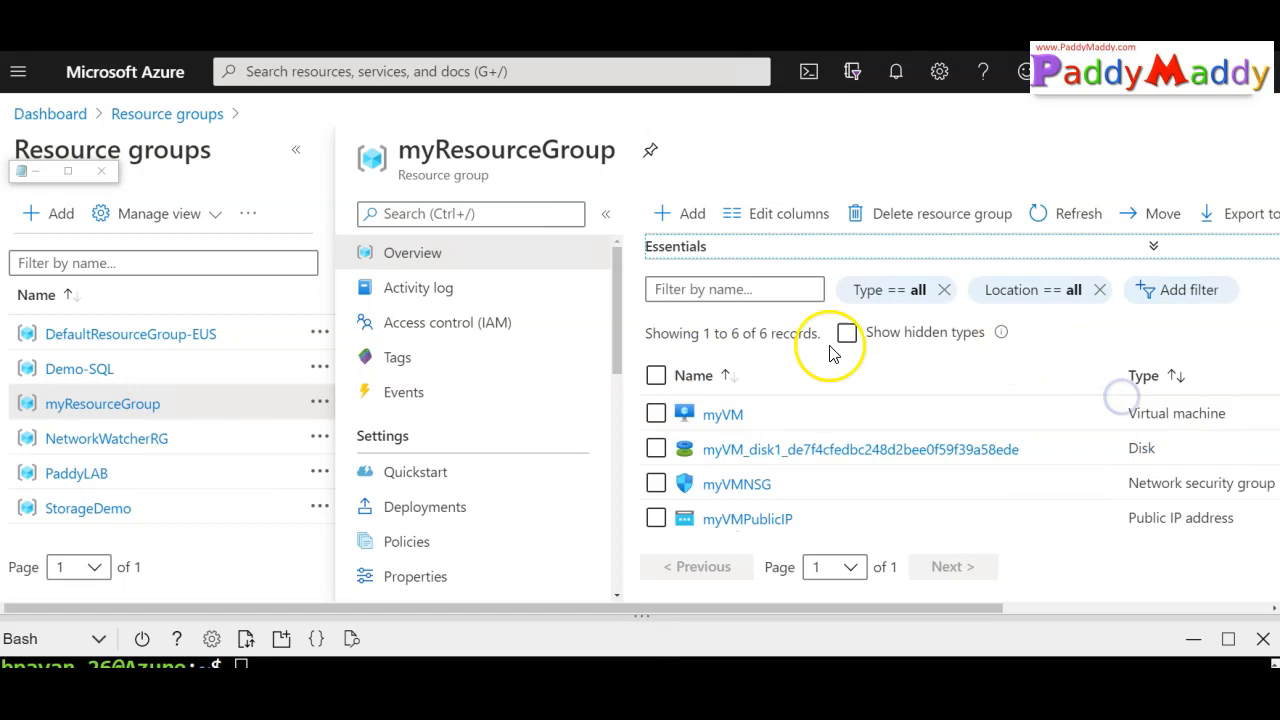
pyautogui.scroll(-3)
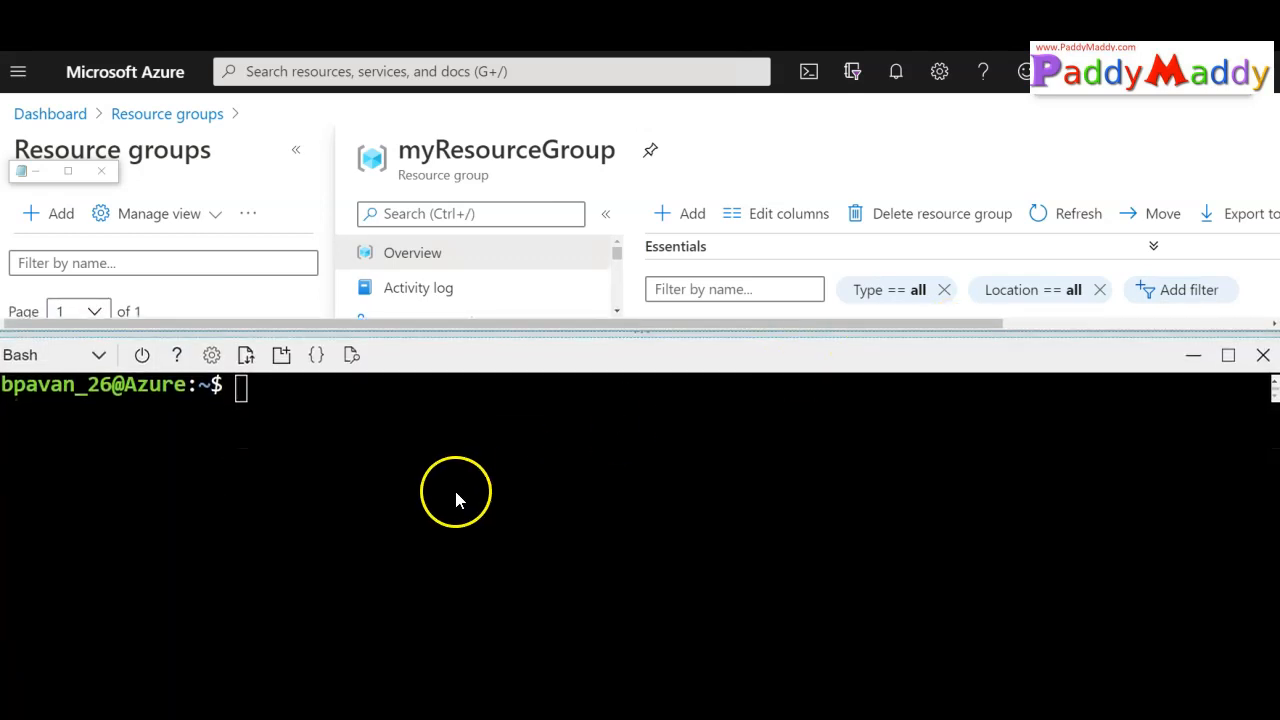
pyautogui.press('Enter')
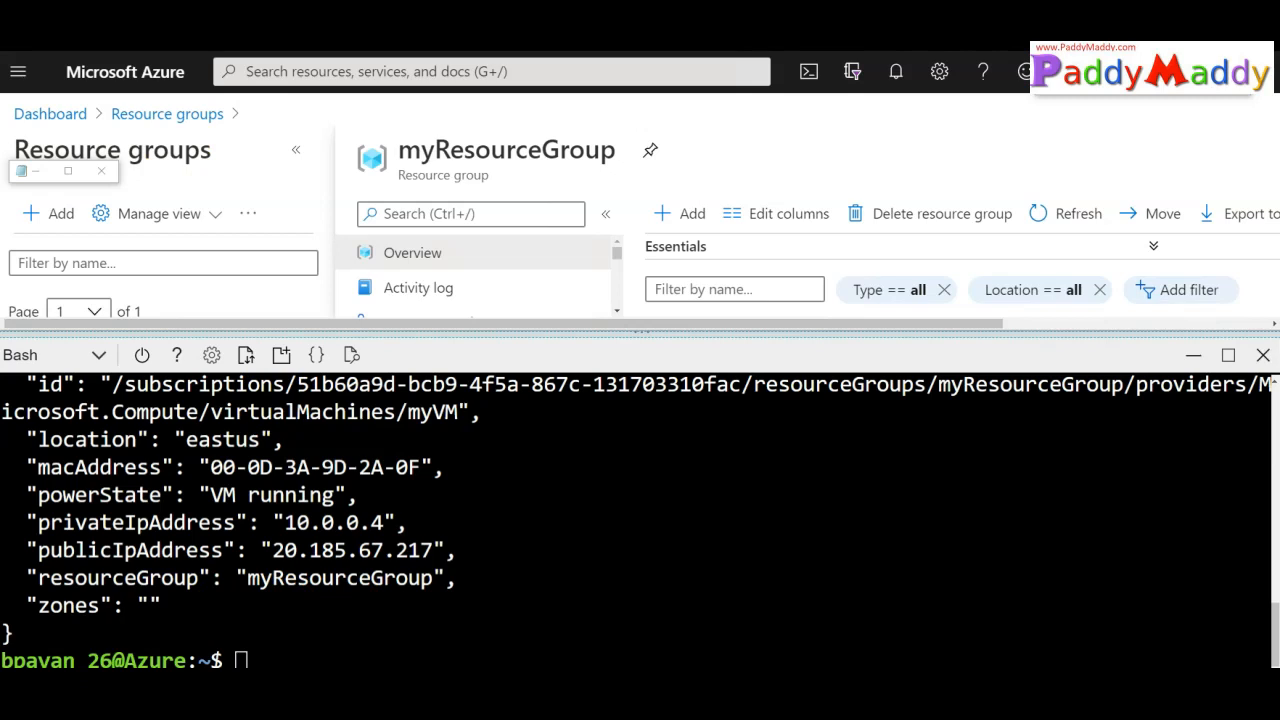
pyautogui.moveTo(572, 332)
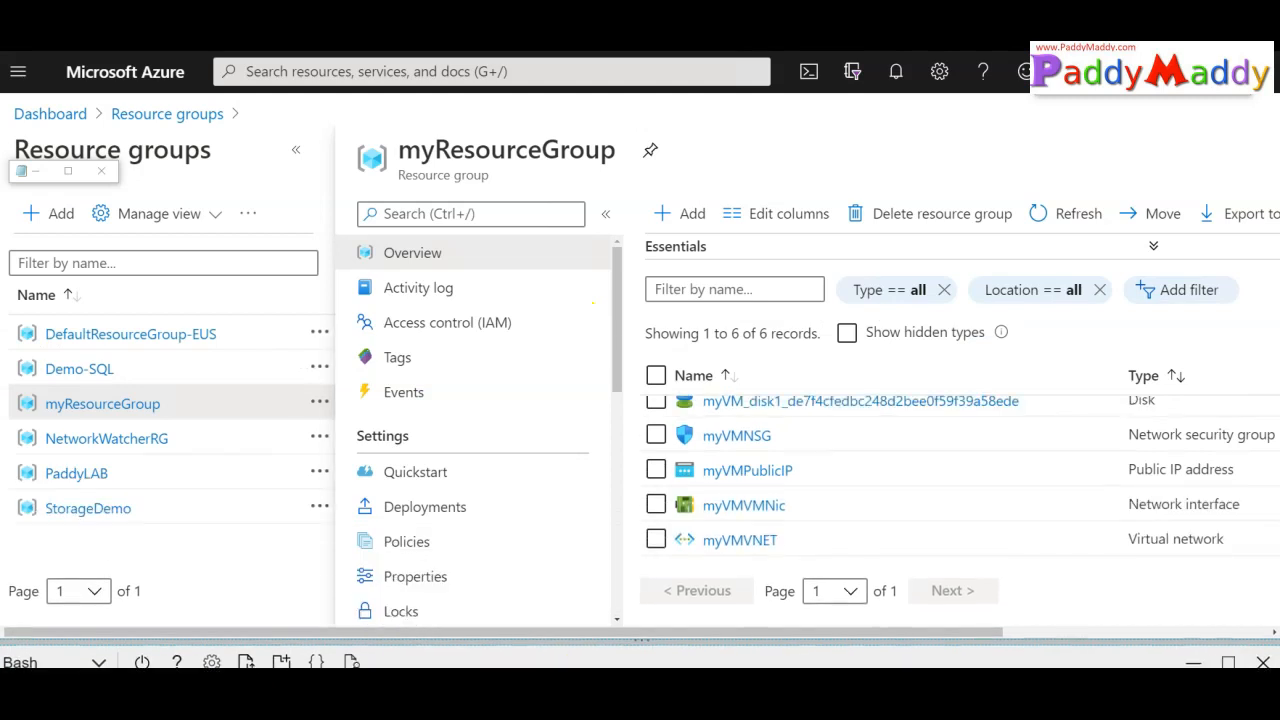
pyautogui.click(1056, 212)
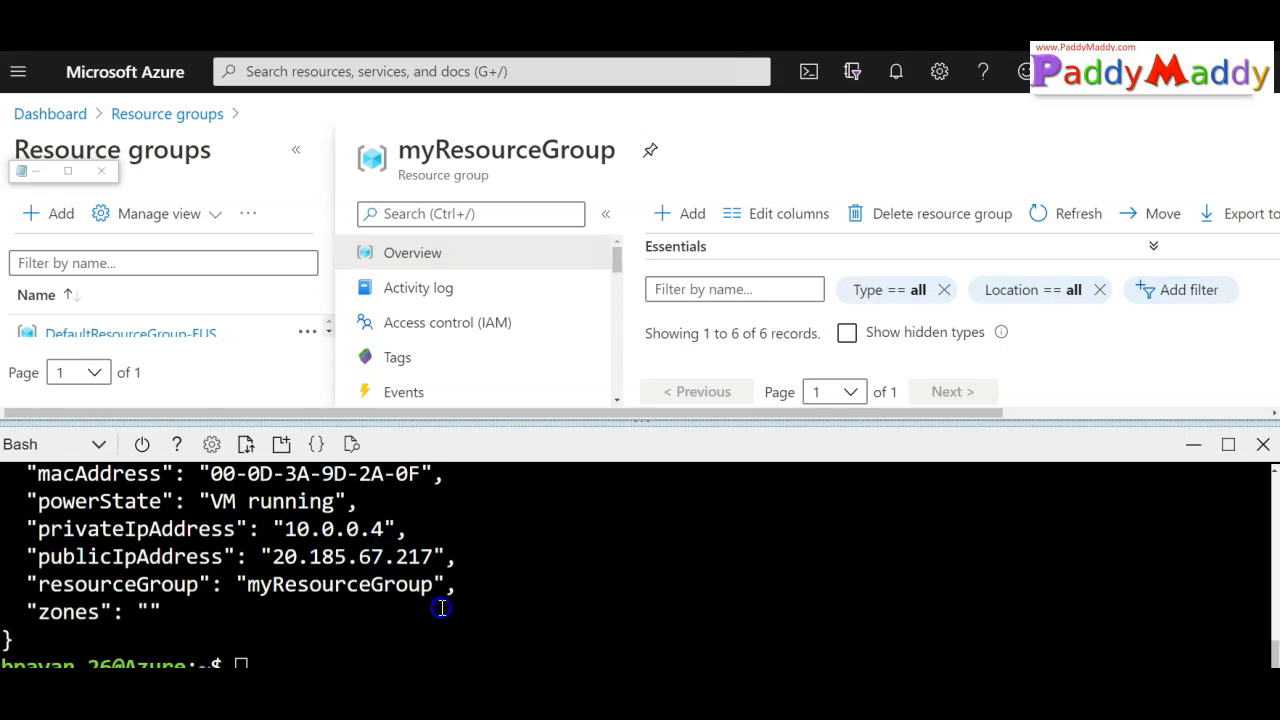
# - Create key vault myKV2211demo in myResourceGroup, eastus, enabled for disk encryption, after myKV was taken
pyautogui.write('az keyvault create --name "myKV" --resource-group "myResourceGroup" --location eastus --enabled-for-disk-encryption')
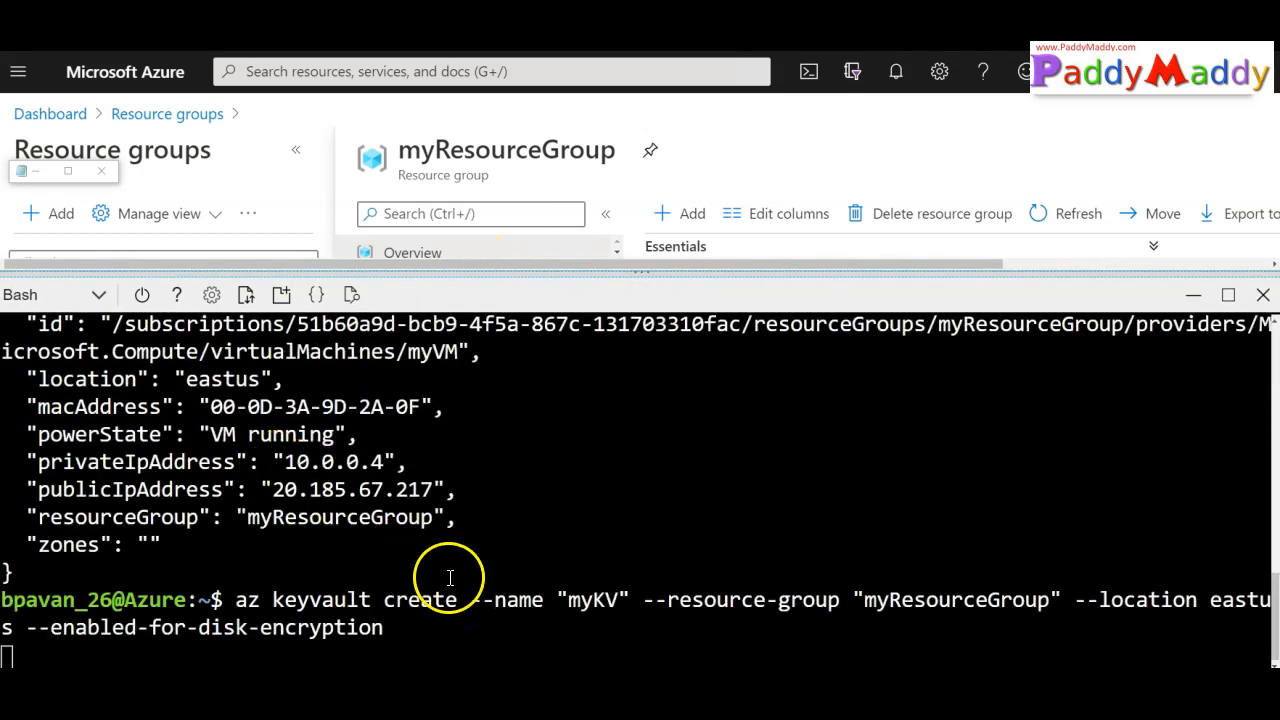
pyautogui.moveTo(950, 604)
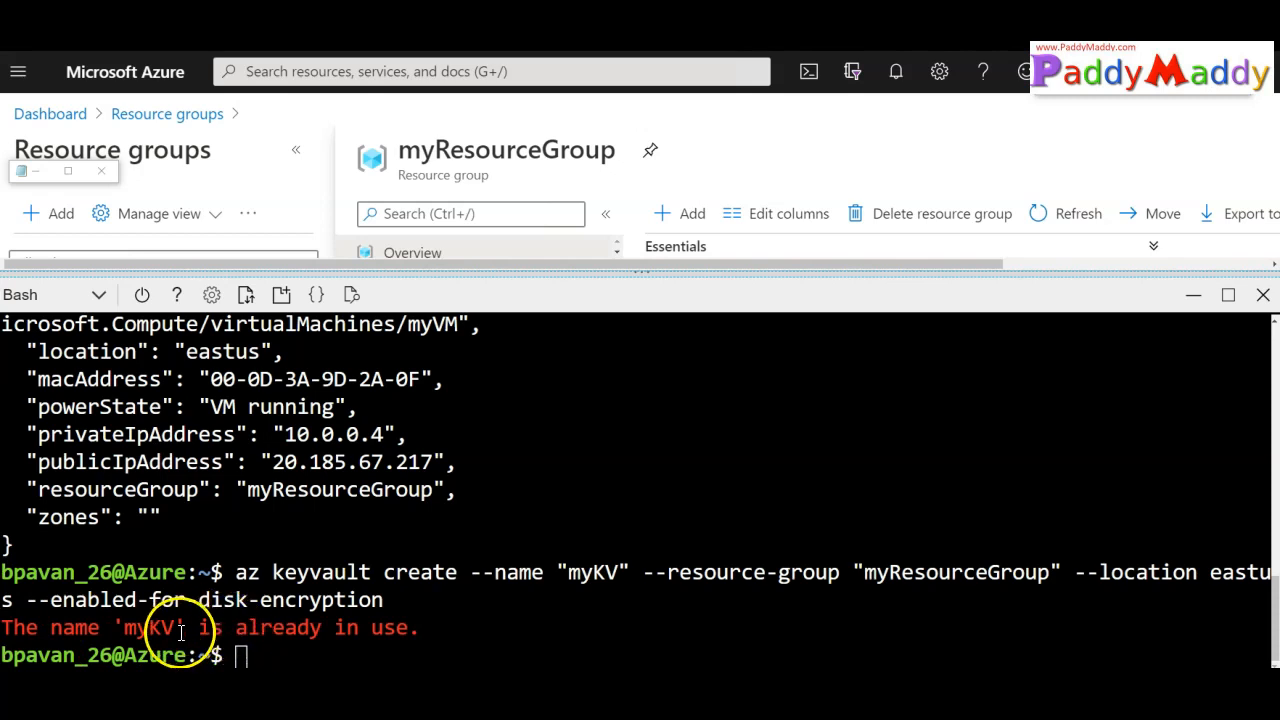
pyautogui.moveTo(722, 580)
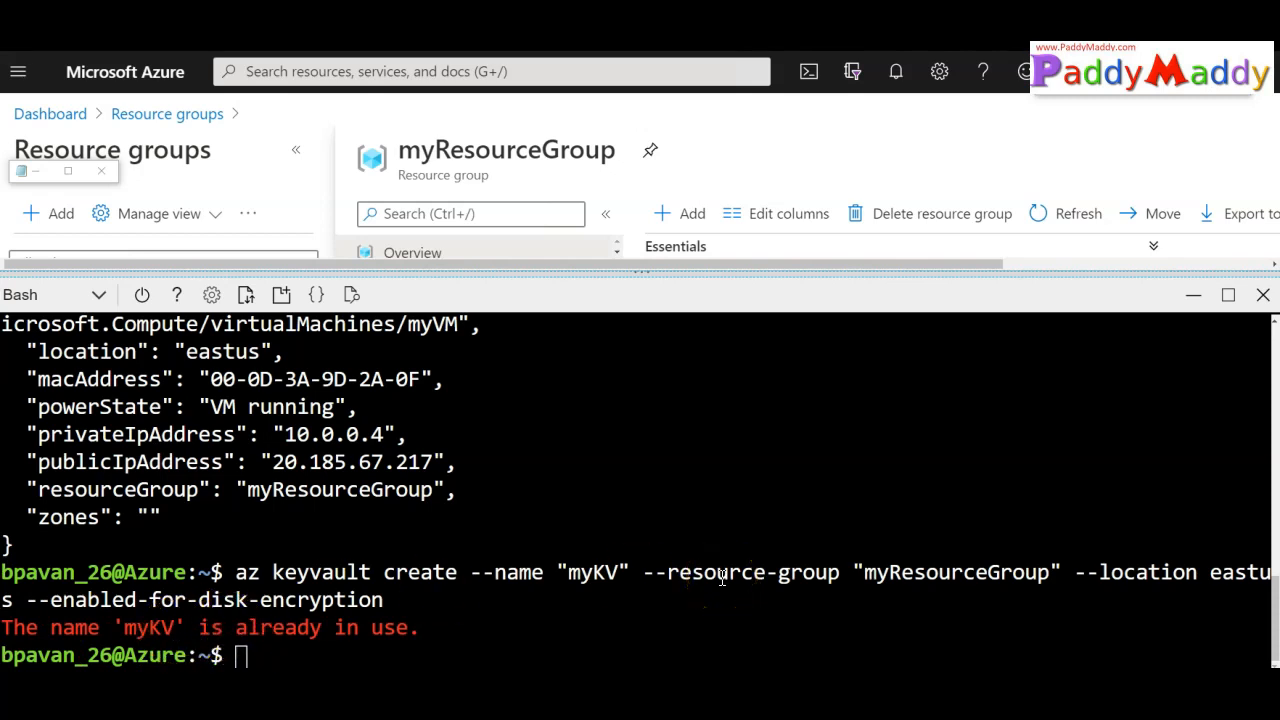
pyautogui.moveTo(92, 72)
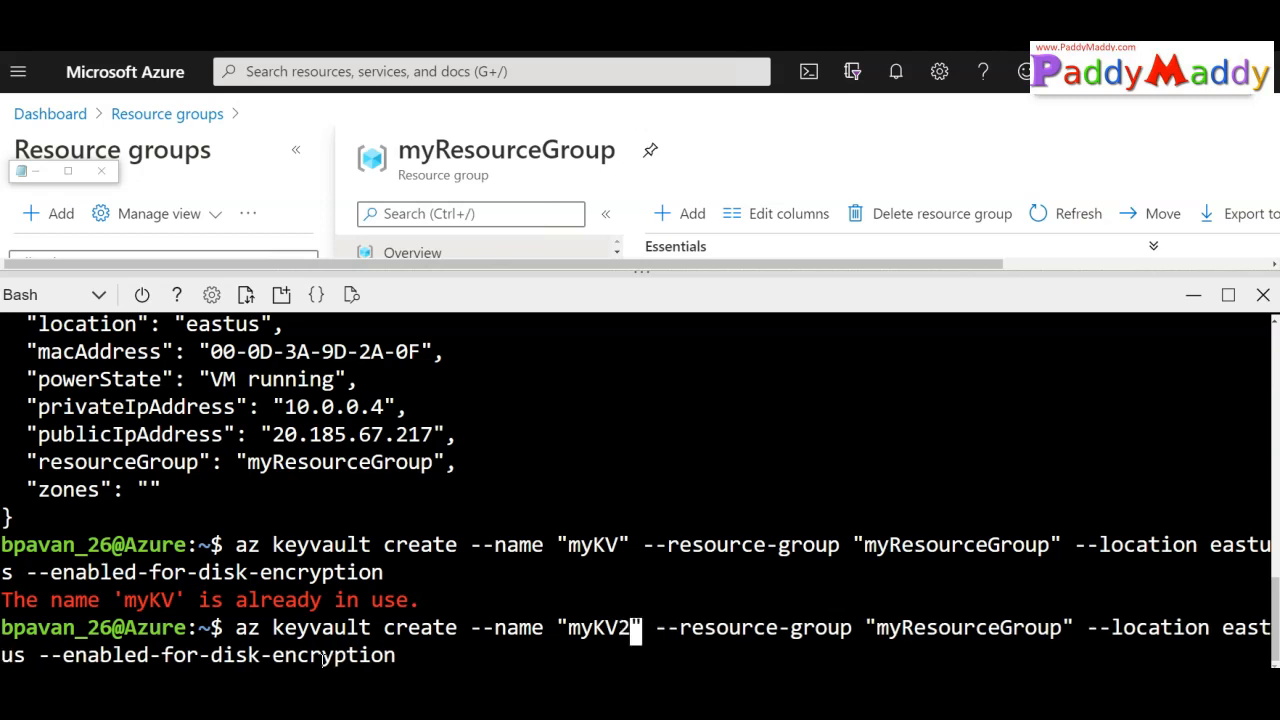
pyautogui.write('11')
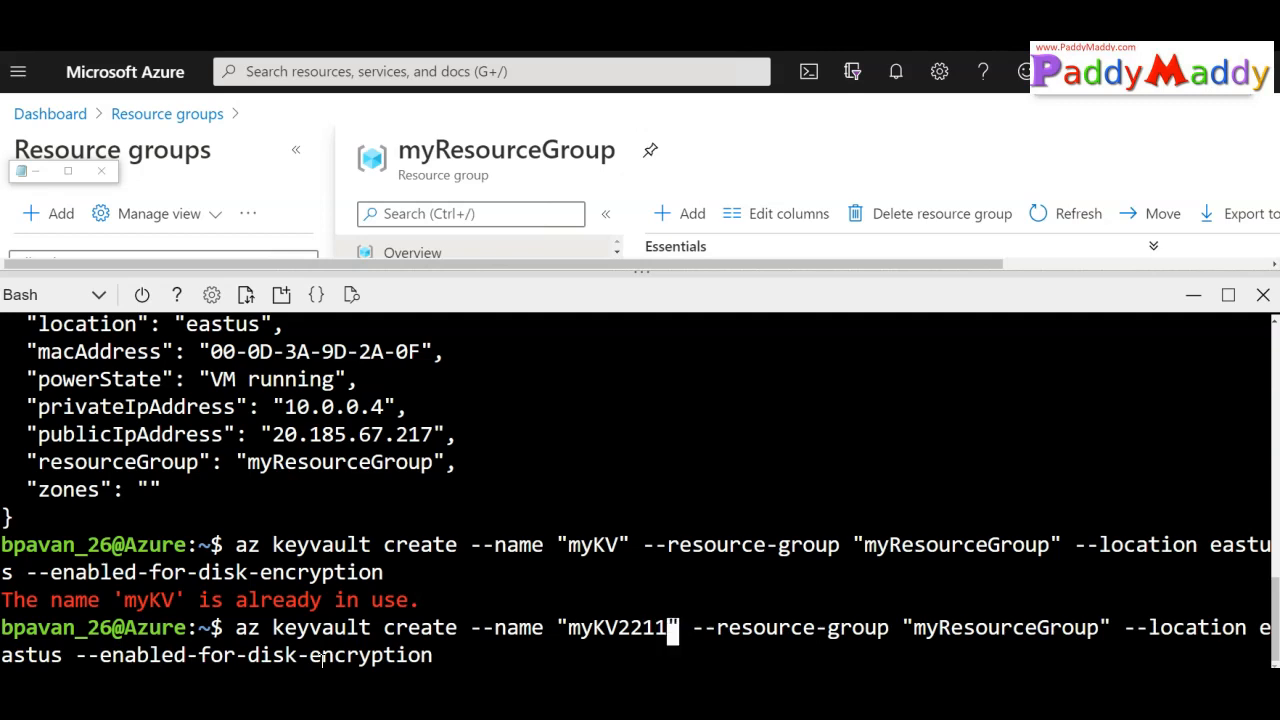
pyautogui.write('demo')
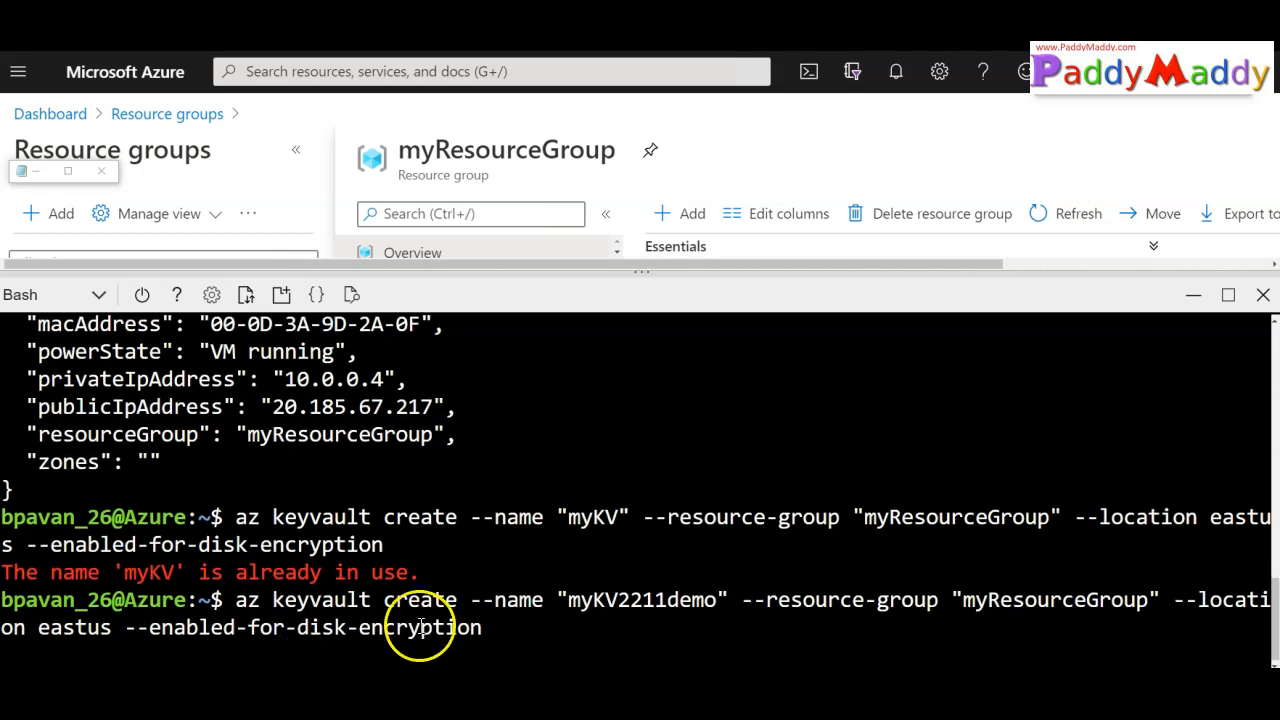
pyautogui.moveTo(416, 628)
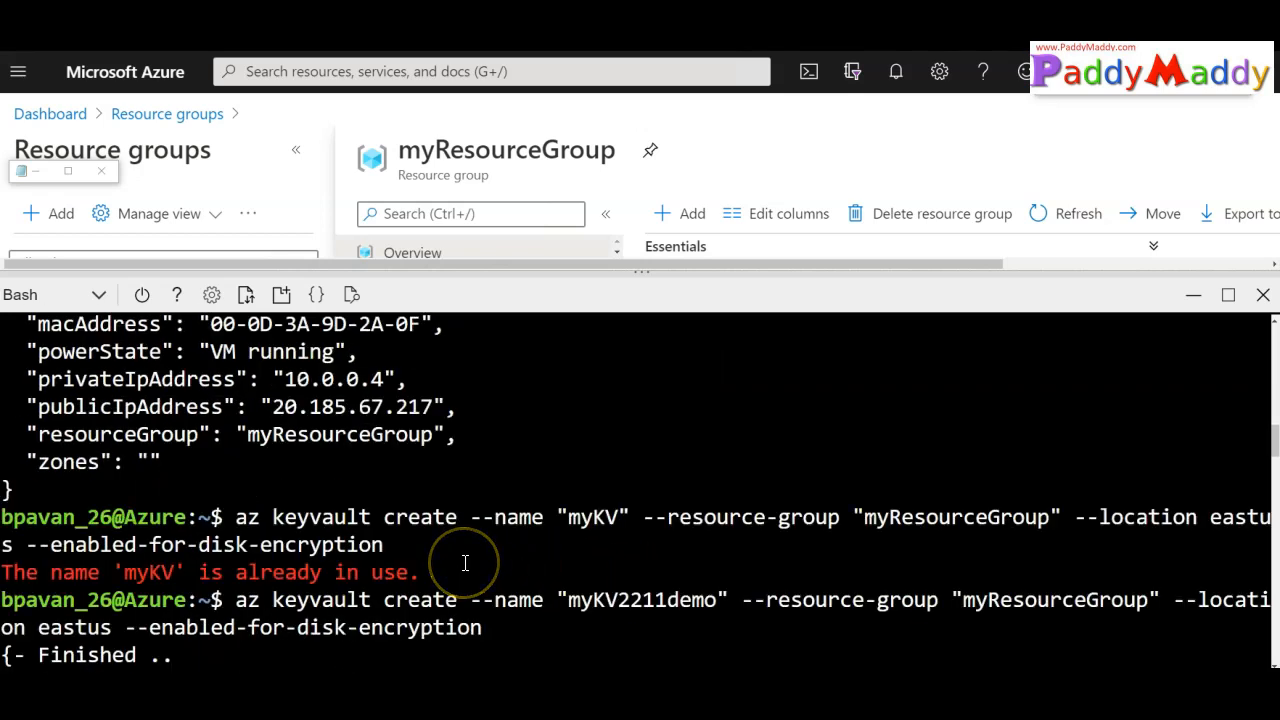
# - Refresh myResourceGroup to show key vault myKV2211demo and view the OS disk's Encryption settings
pyautogui.scroll(-3)
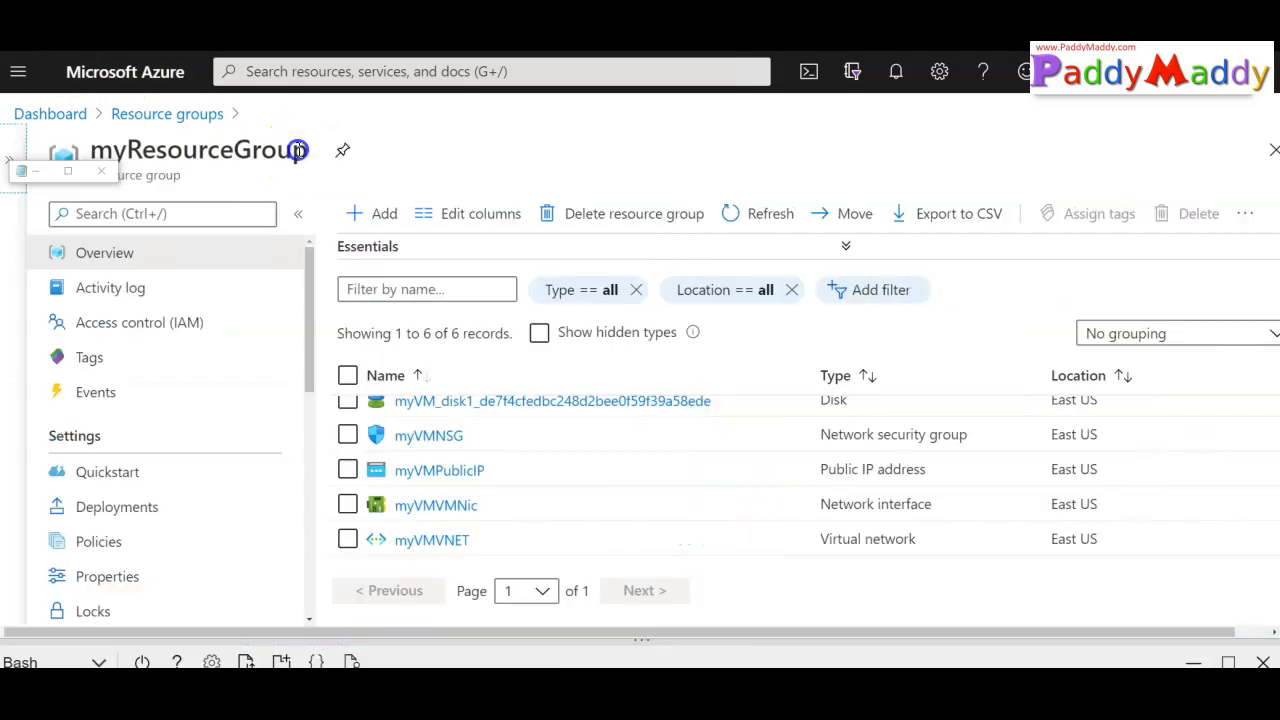
pyautogui.click(756, 212)
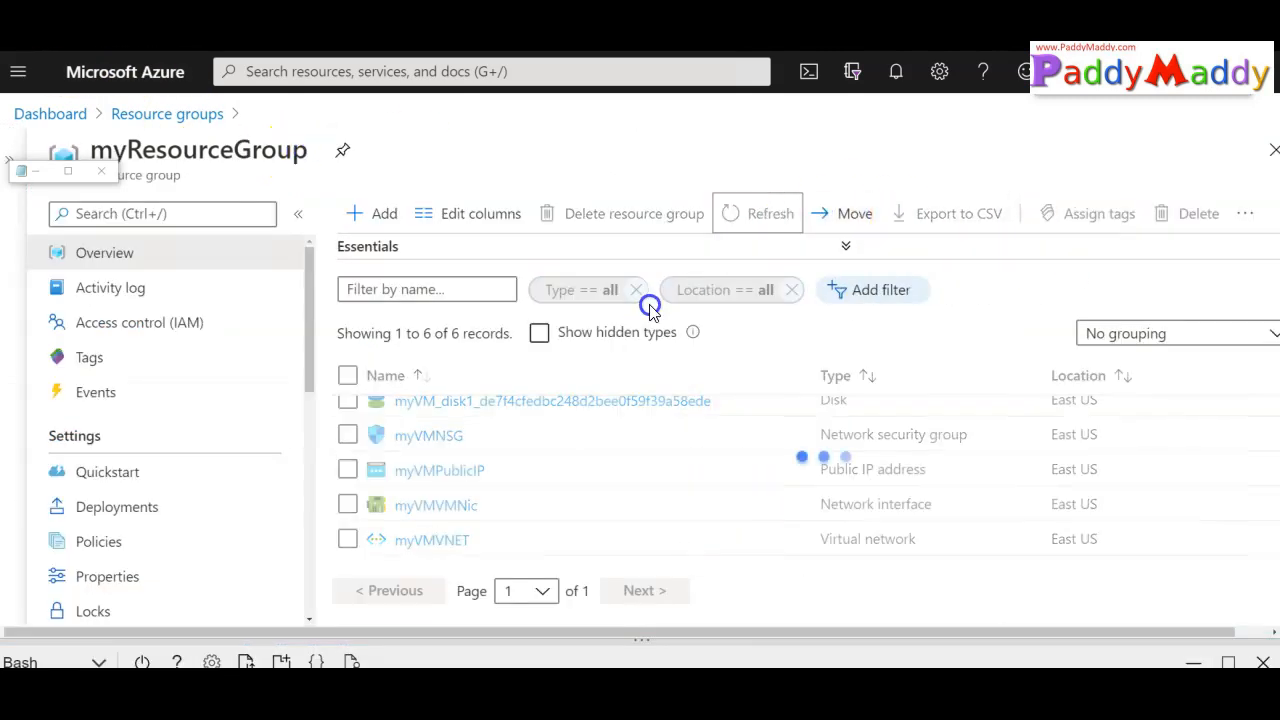
pyautogui.click(756, 212)
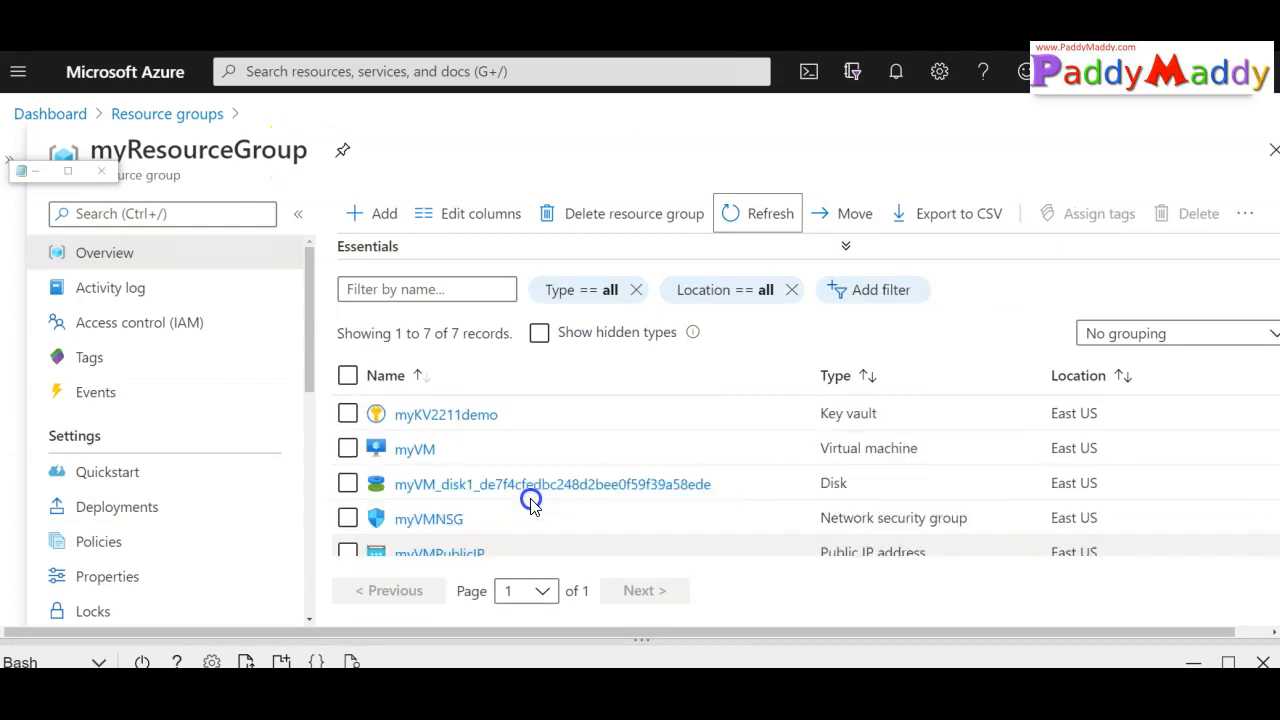
pyautogui.click(444, 414)
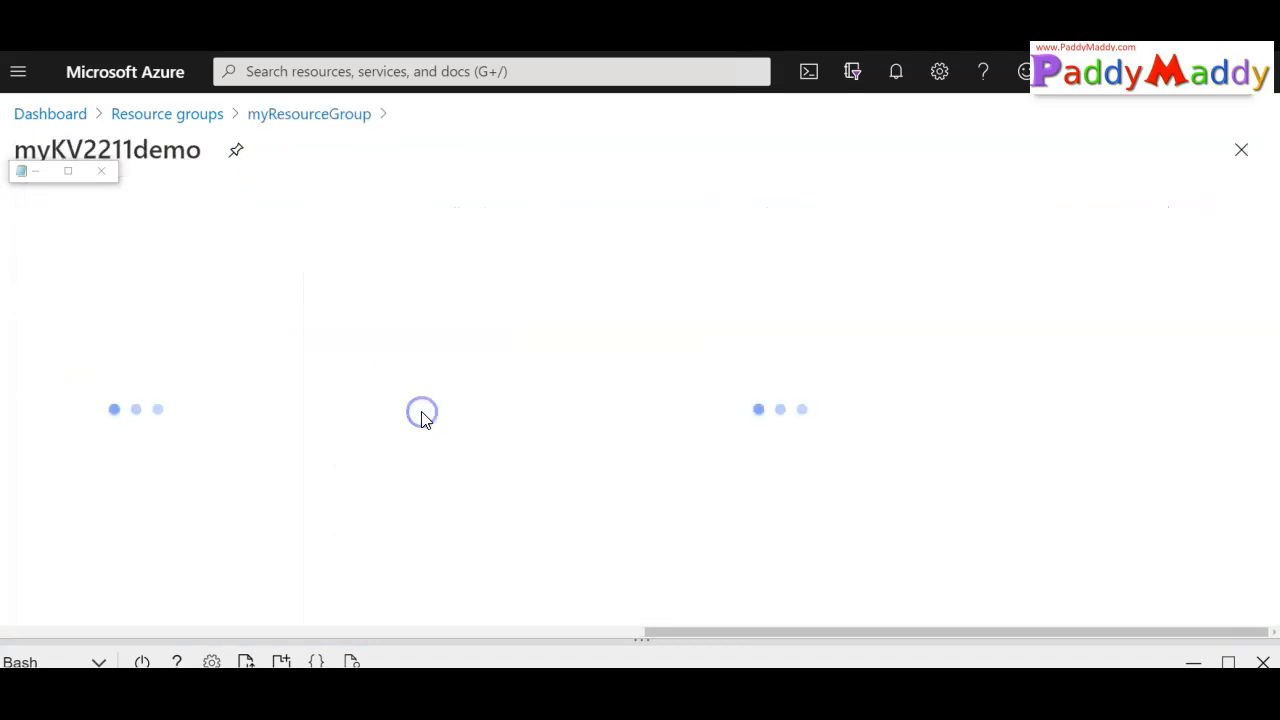
pyautogui.click(56, 508)
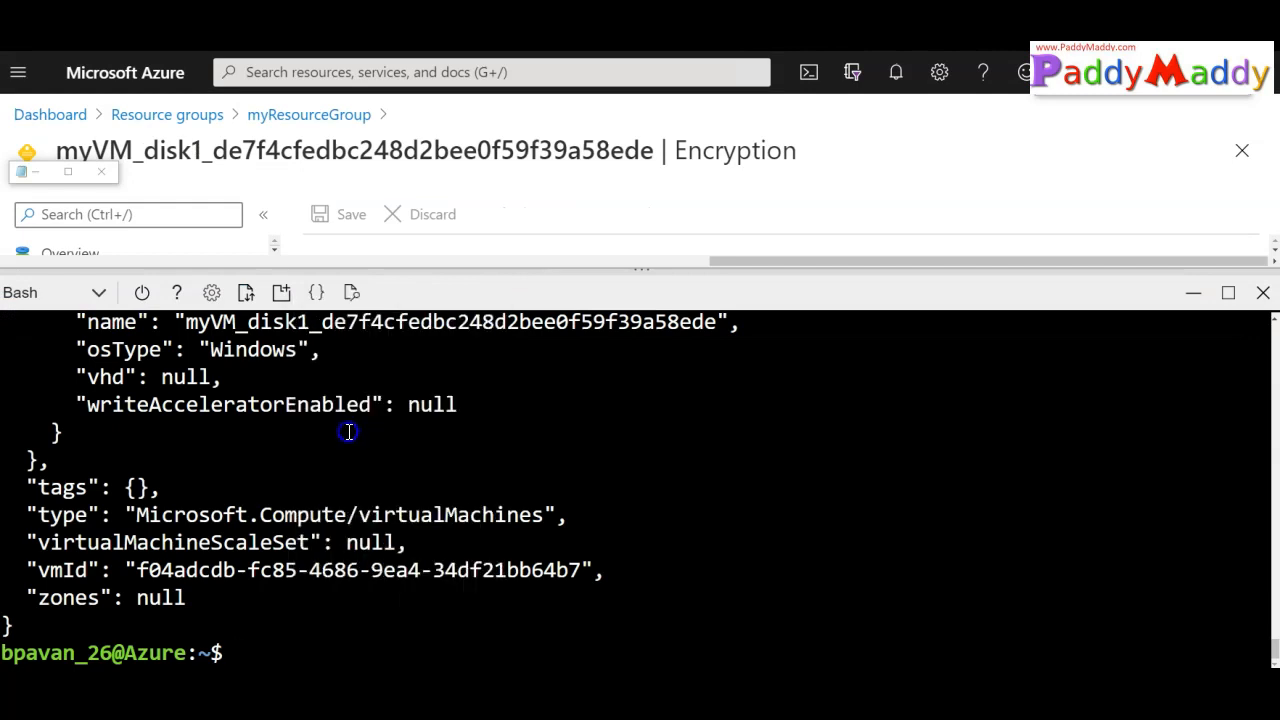
# - Enable disk encryption on MyVM with key vault myKV2211demo, returning the VM storage profile
pyautogui.write('az vm encryption enable -g MyResourceGroup --name MyVM --disk-encryption-keyvault myKV2211demo')
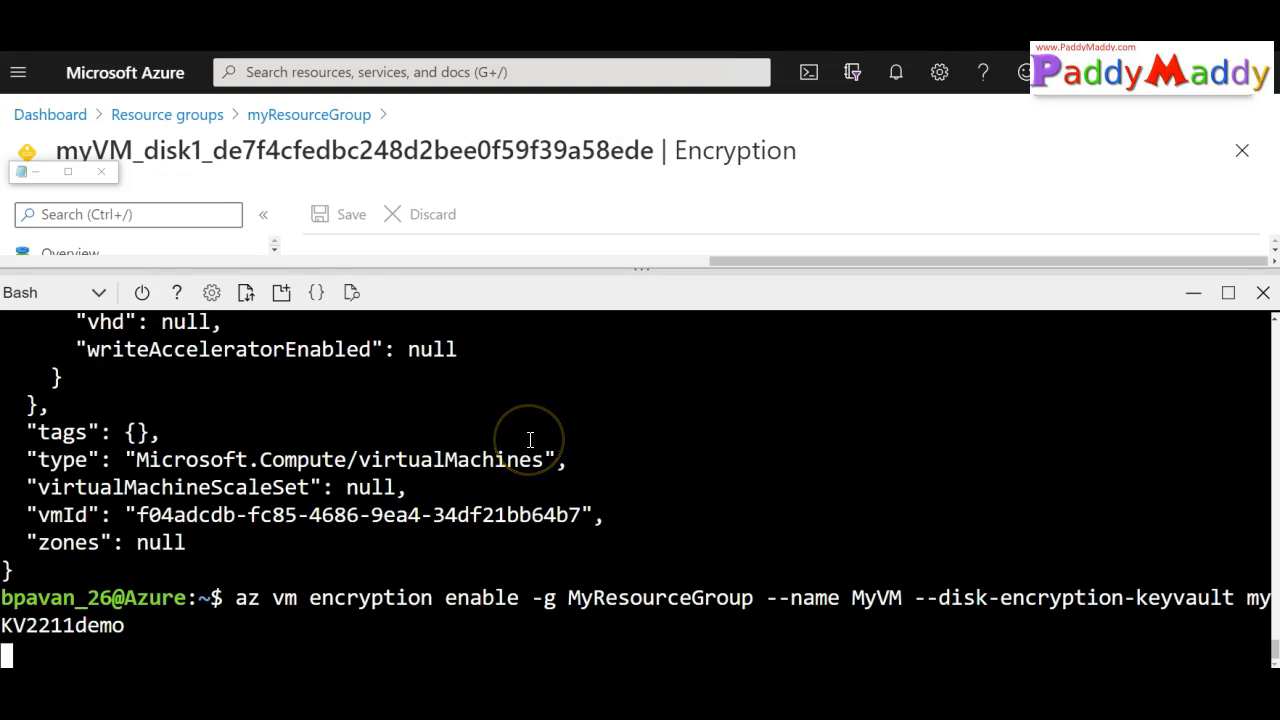
pyautogui.press('Enter')
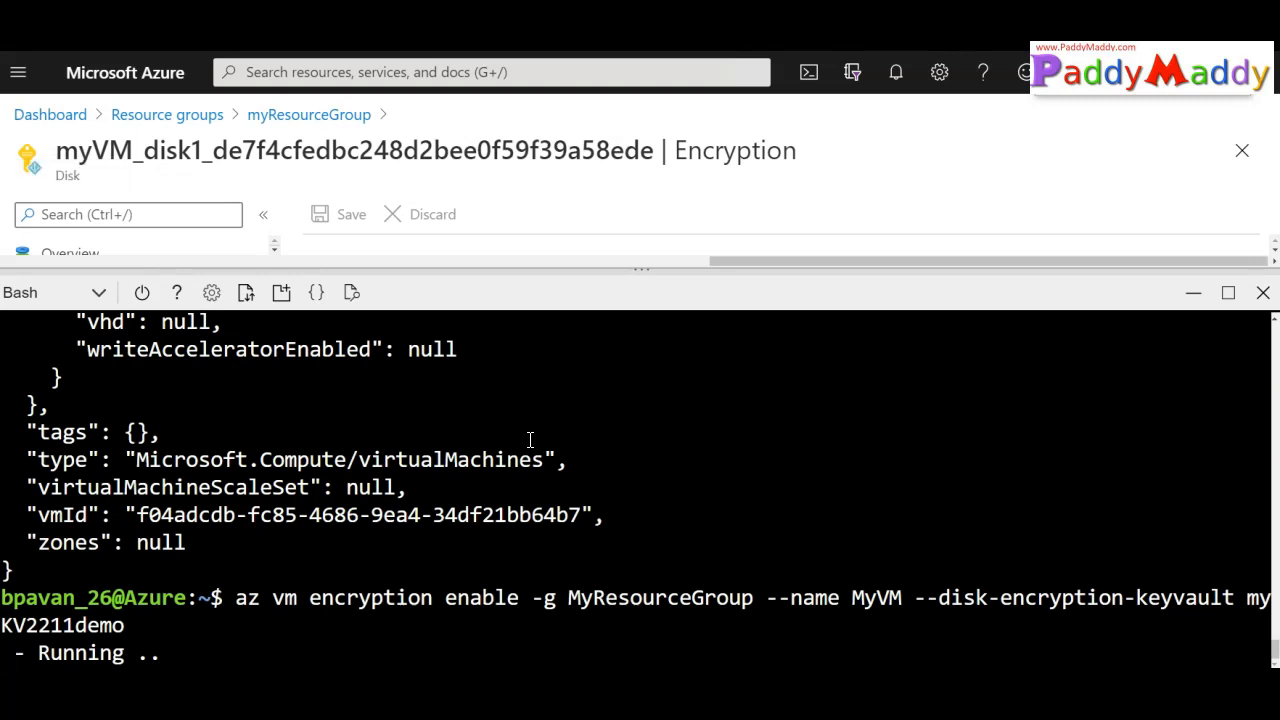
pyautogui.rightClick(528, 440)
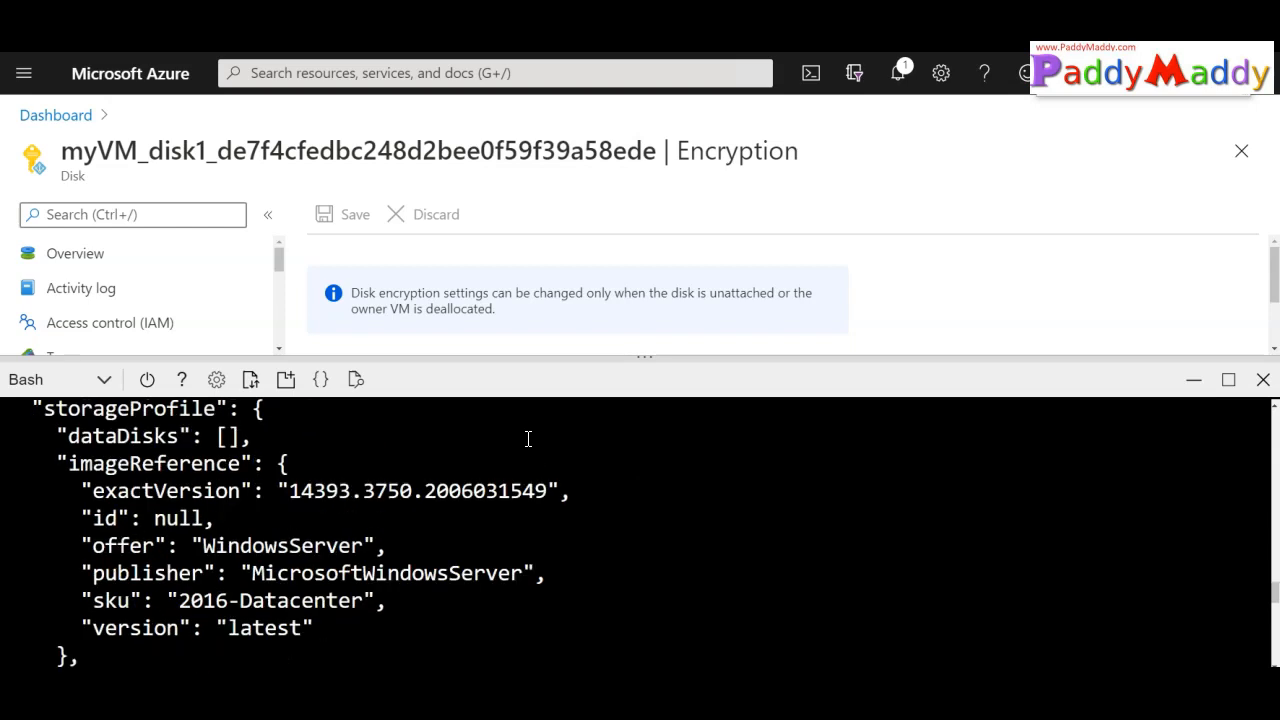
# - View myVM's Extensions list showing AzureDiskEncryption with provisioning succeeded
pyautogui.scroll(-3)
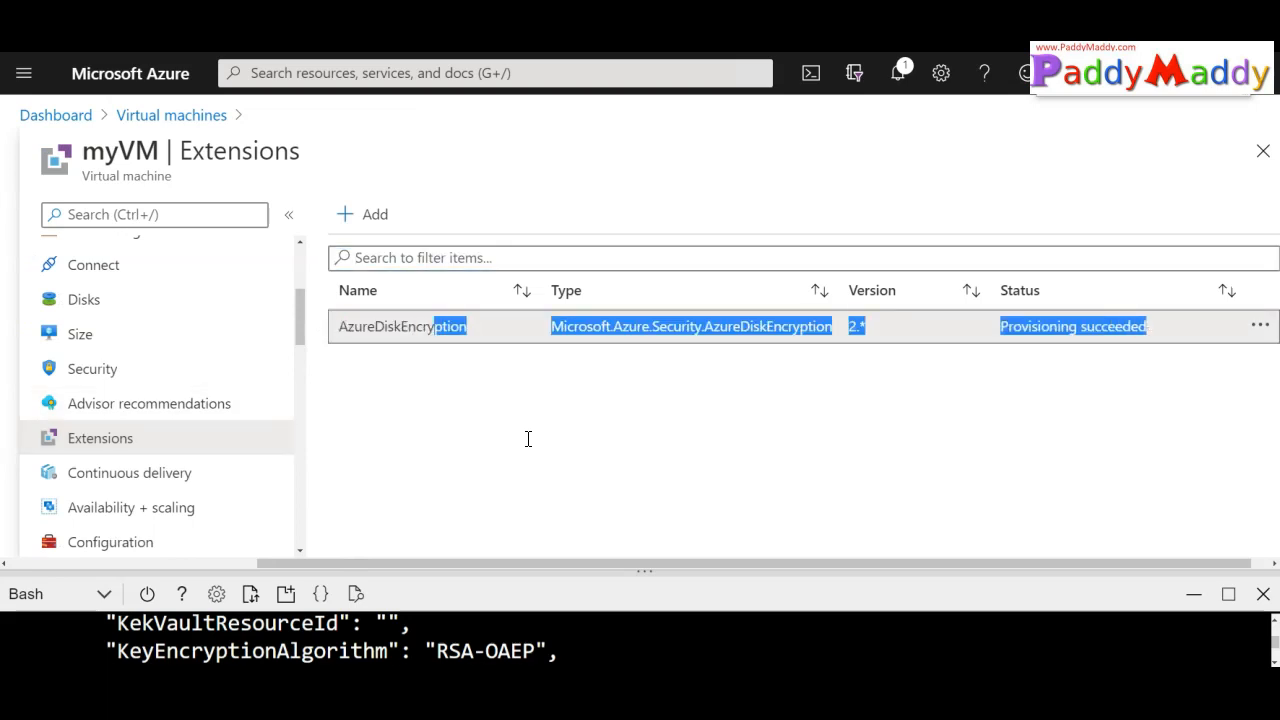
# - View key vault myKV2211demo's Secrets list containing one enabled BEK secret
pyautogui.scroll(-3)
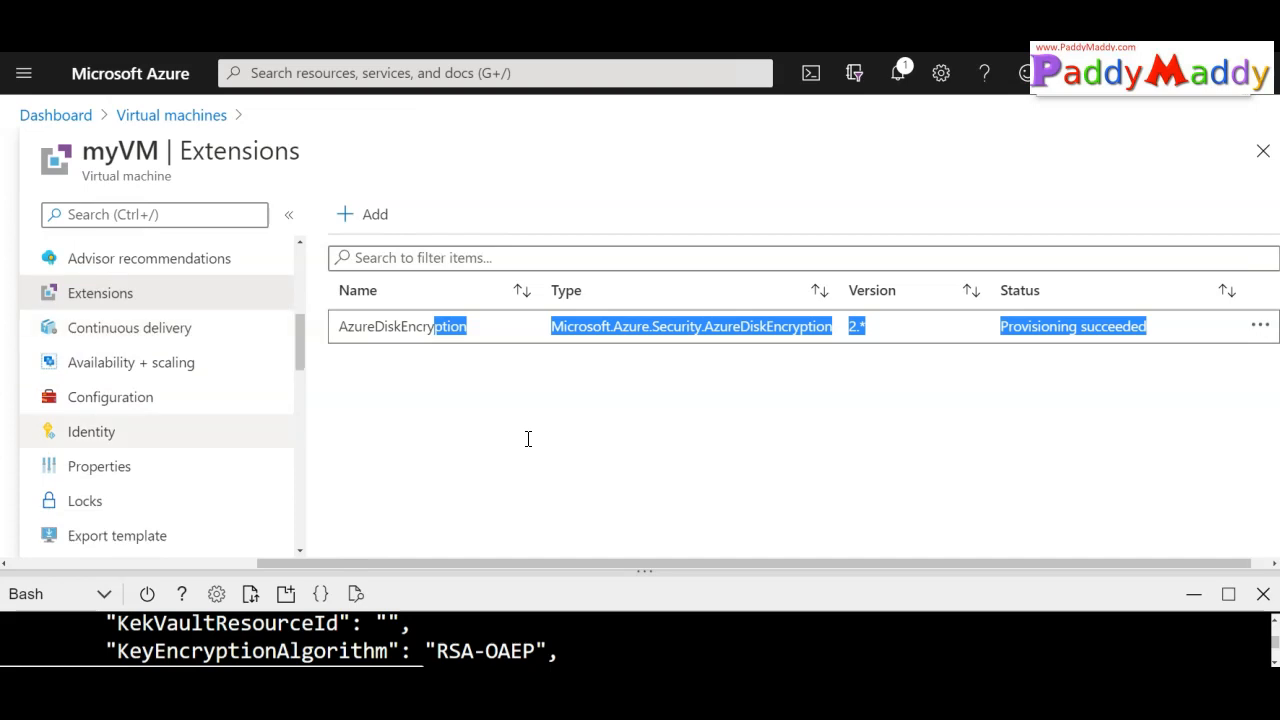
pyautogui.scroll(-3)
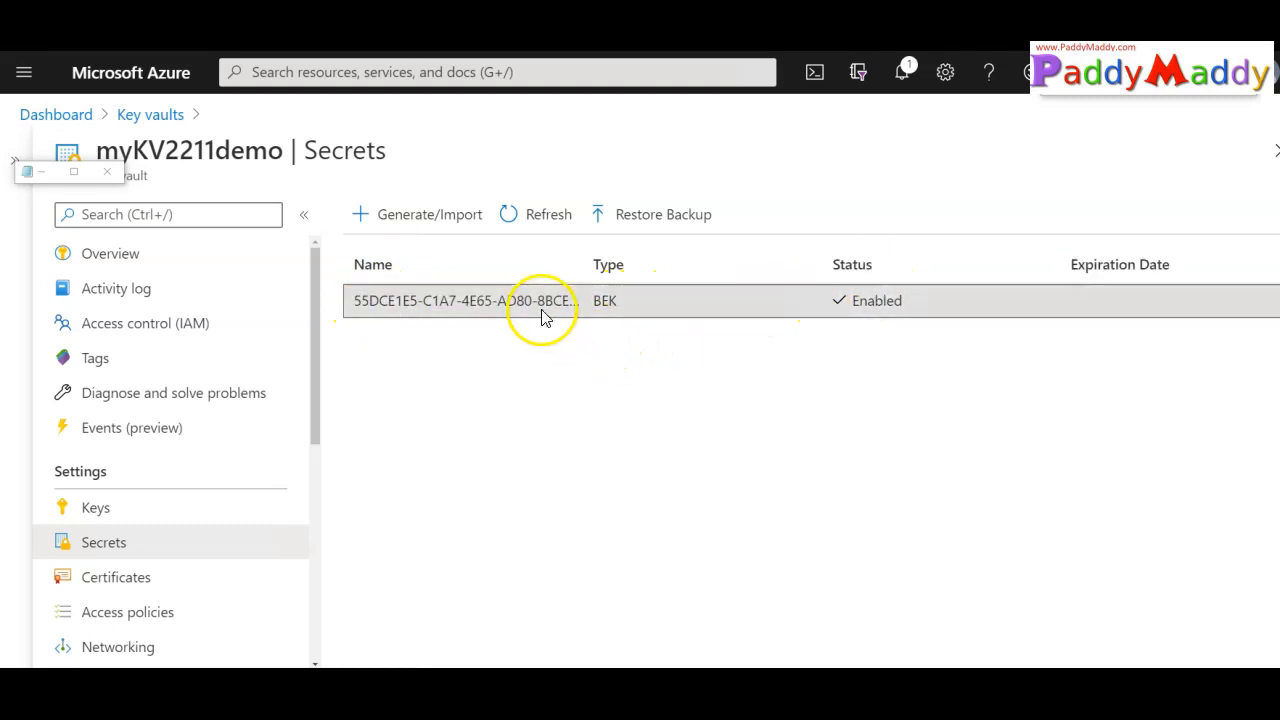
# - View the BEK secret's current version: enabled, created 6/29/2020, content type BEK, 4 tags
pyautogui.click(490, 300)
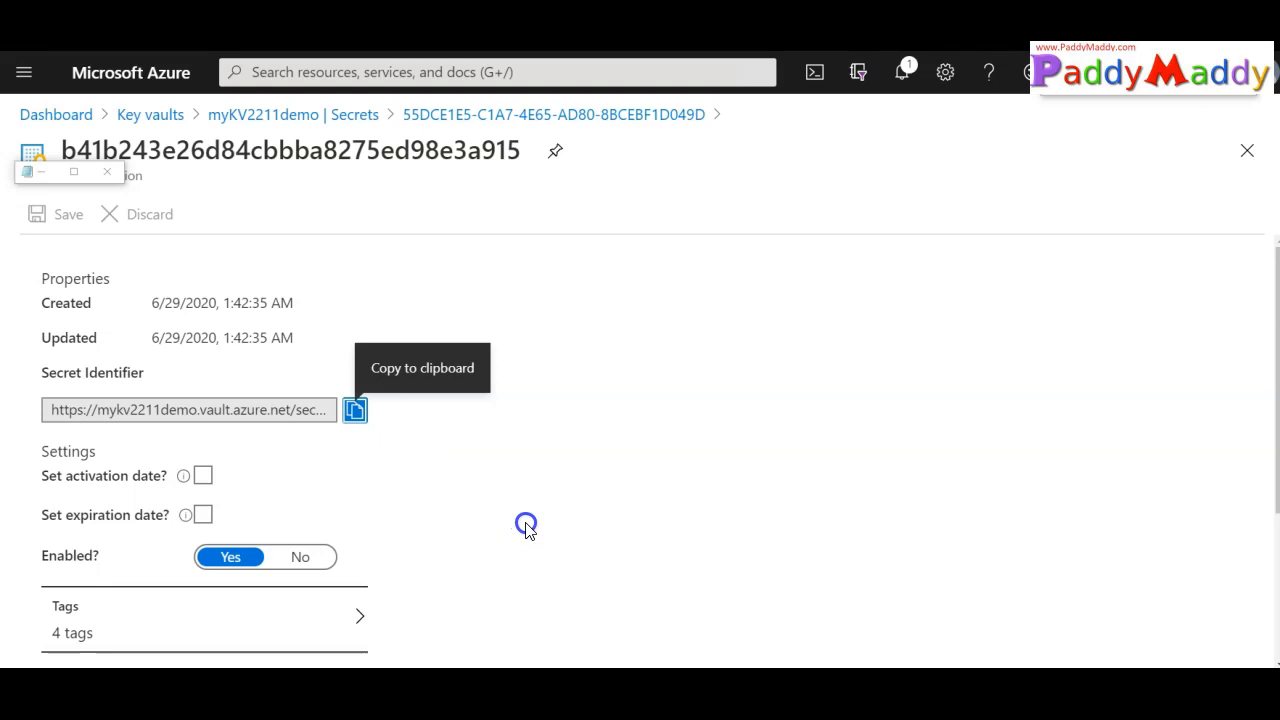
pyautogui.scroll(-3)
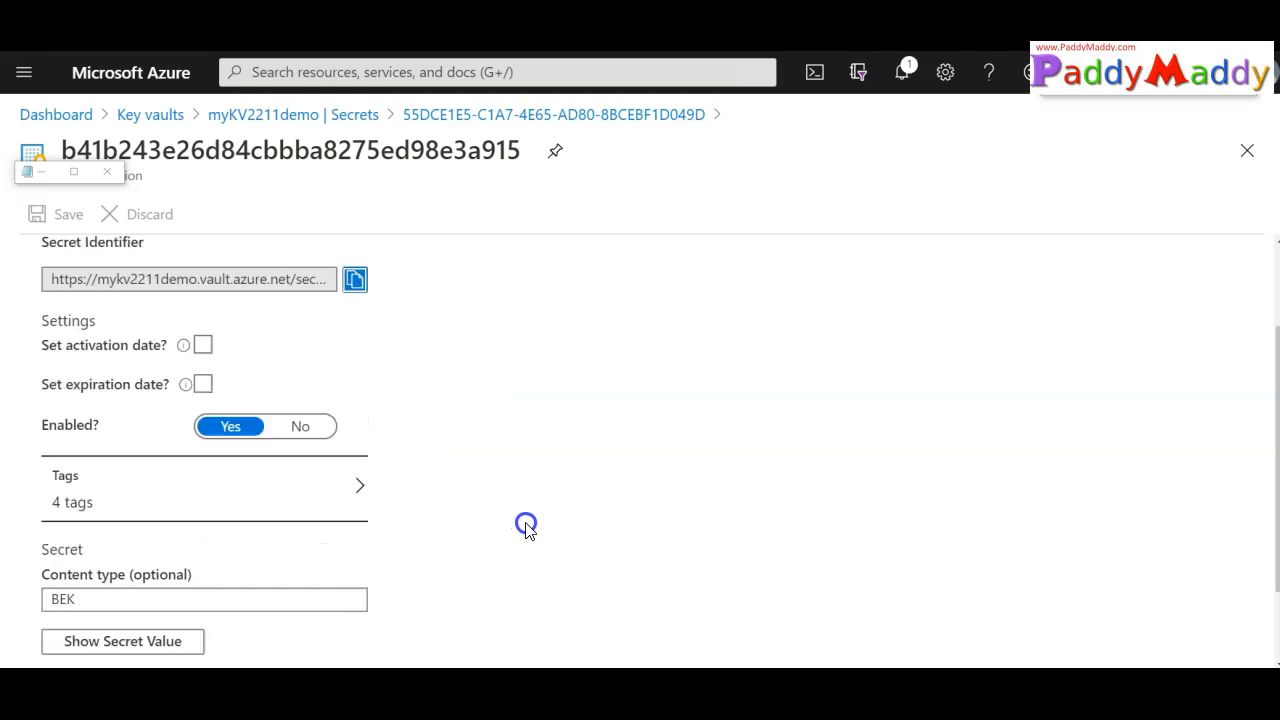
pyautogui.click(120, 640)
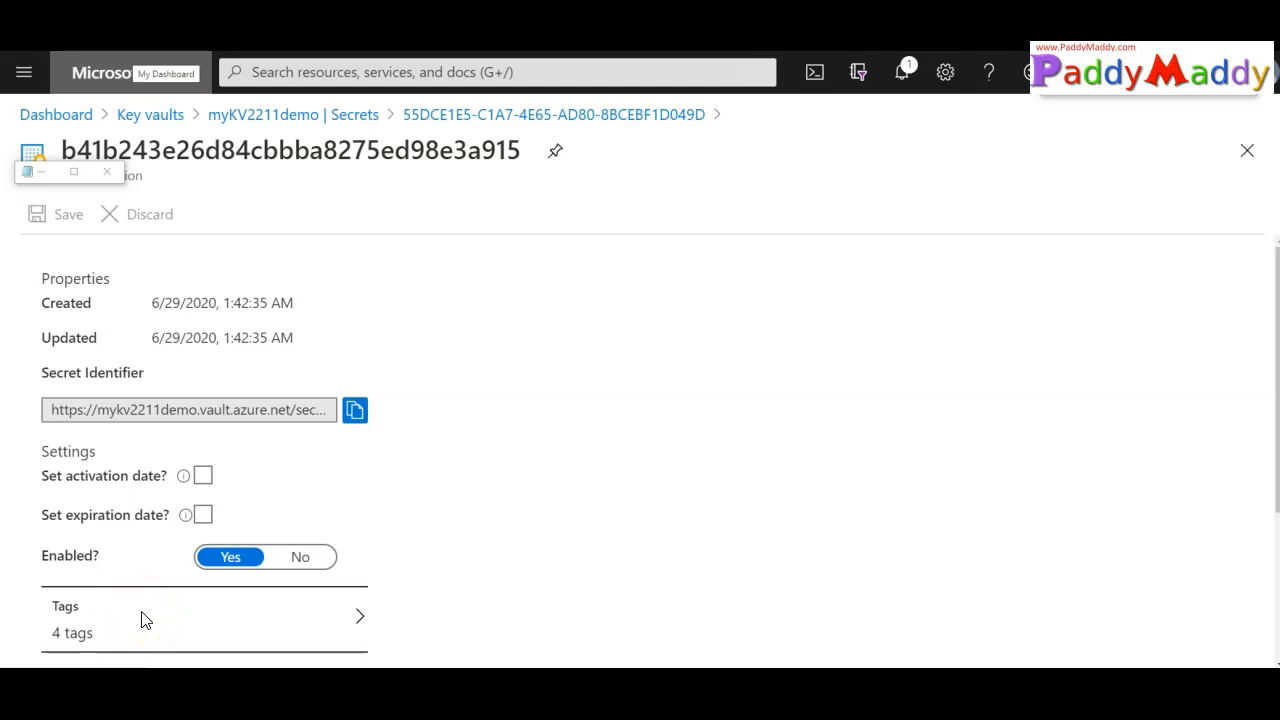
pyautogui.moveTo(150, 620)
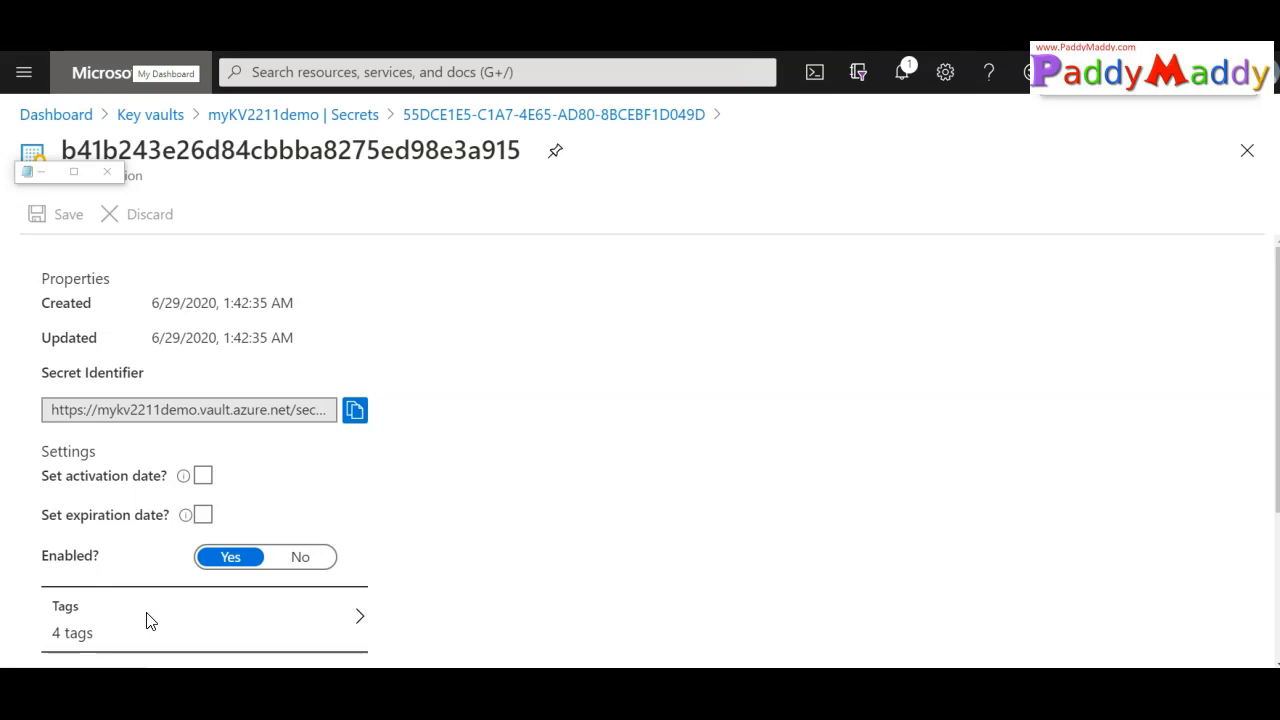